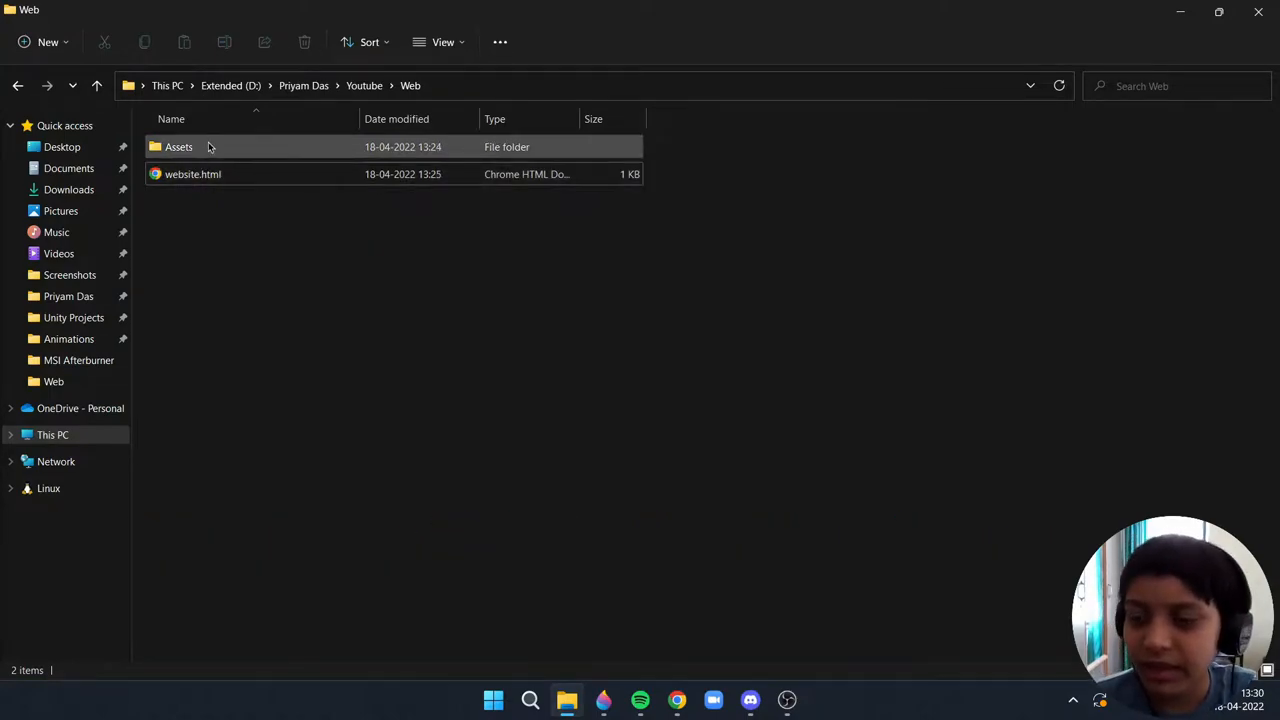
pyautogui.moveTo(198, 160)
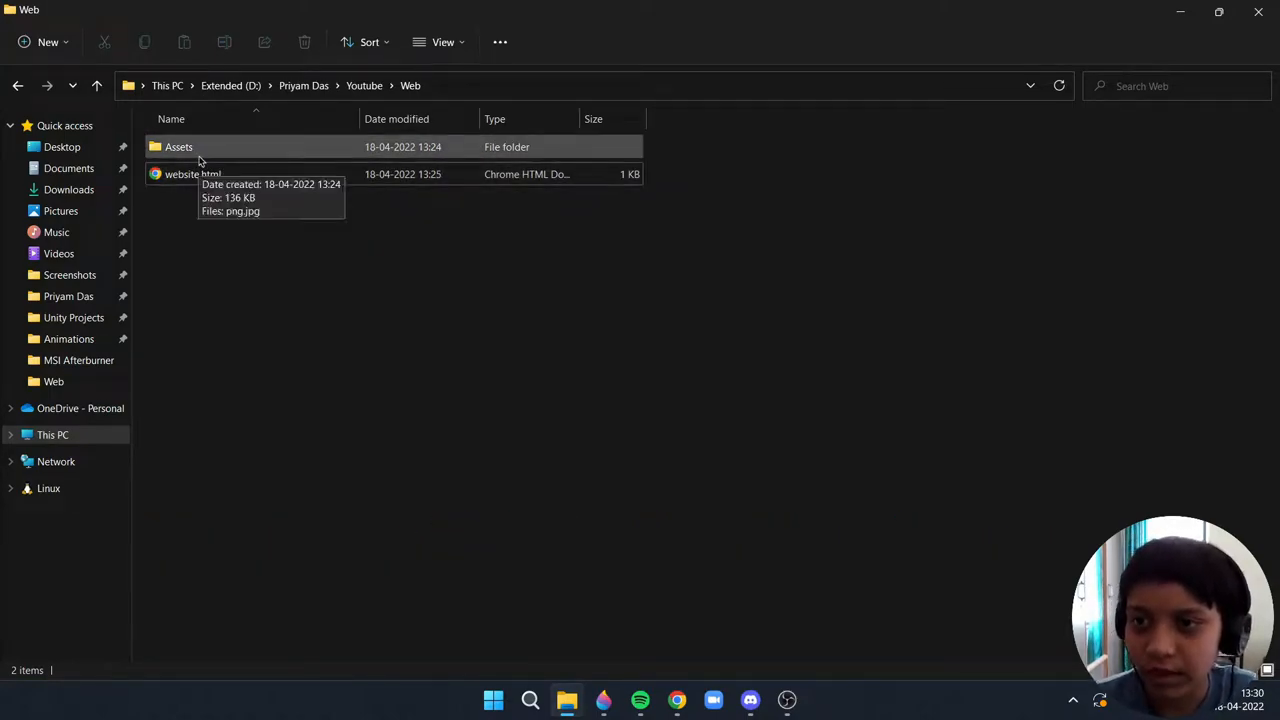
# - Open the local Assets folder to reveal the png.jpg image
pyautogui.doubleClick(178, 148)
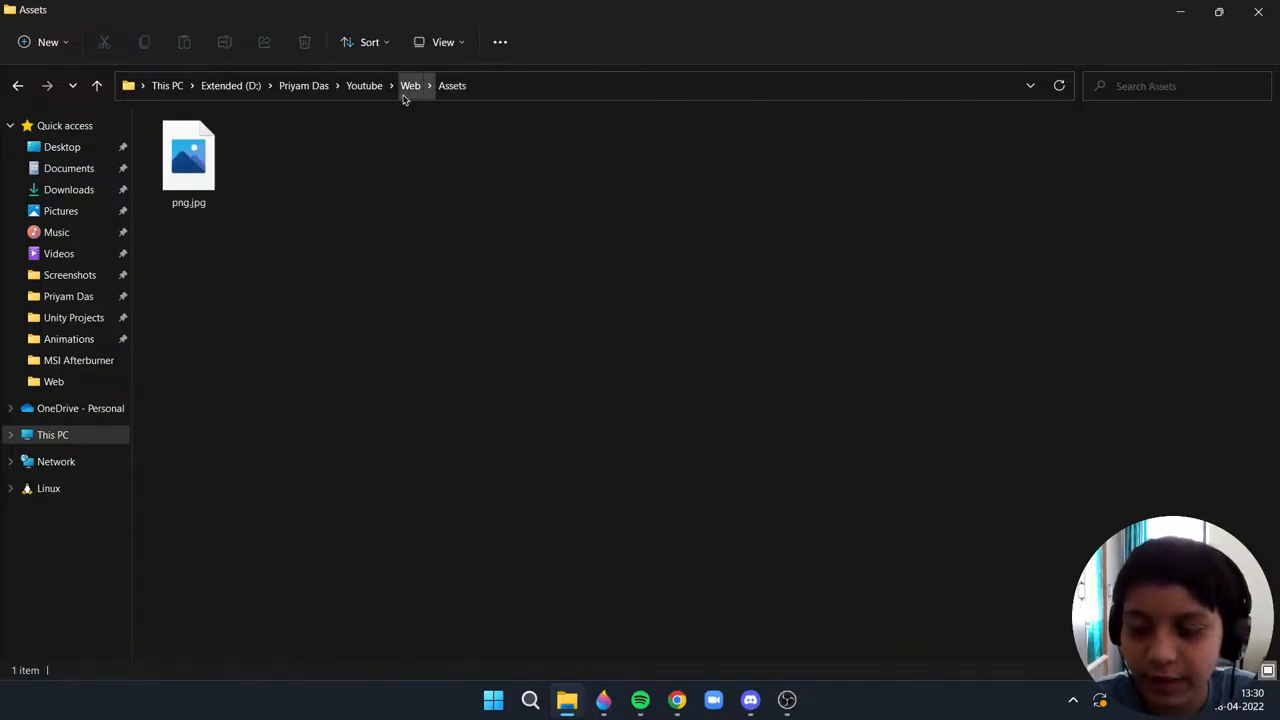
pyautogui.moveTo(408, 162)
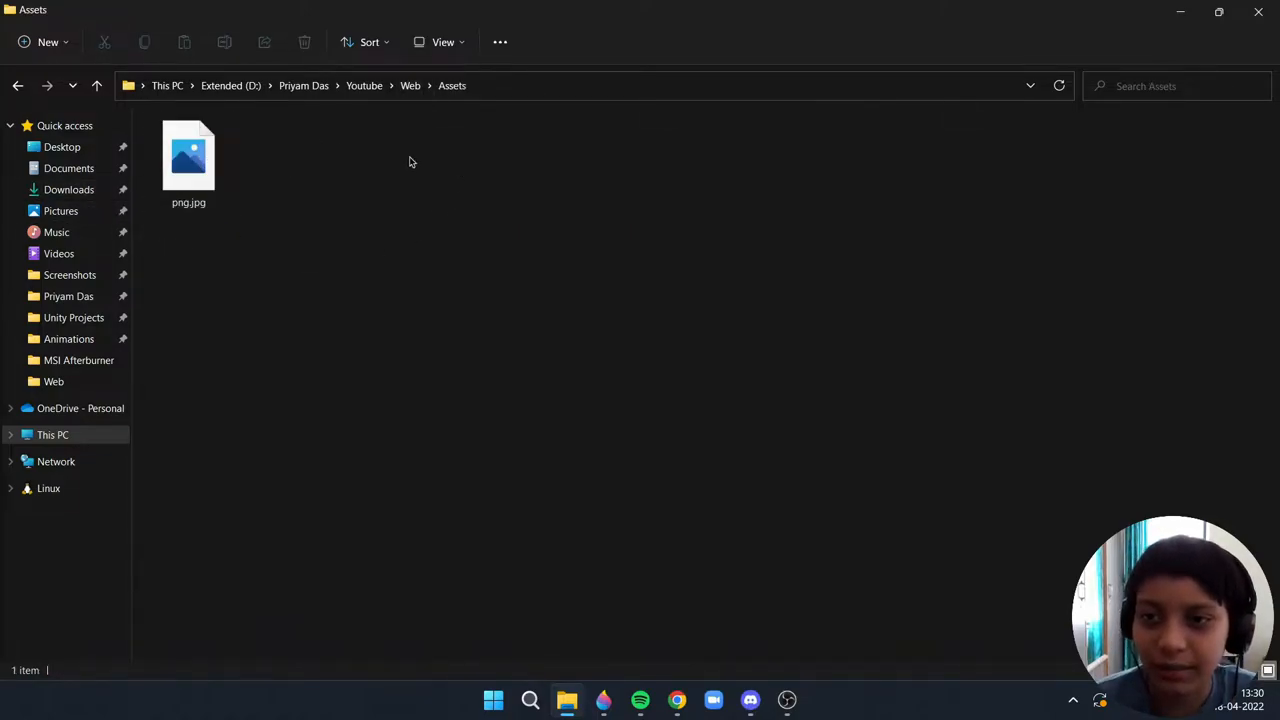
# - Preview website.html in Chrome, then return to the local Web folder
pyautogui.click(96, 84)
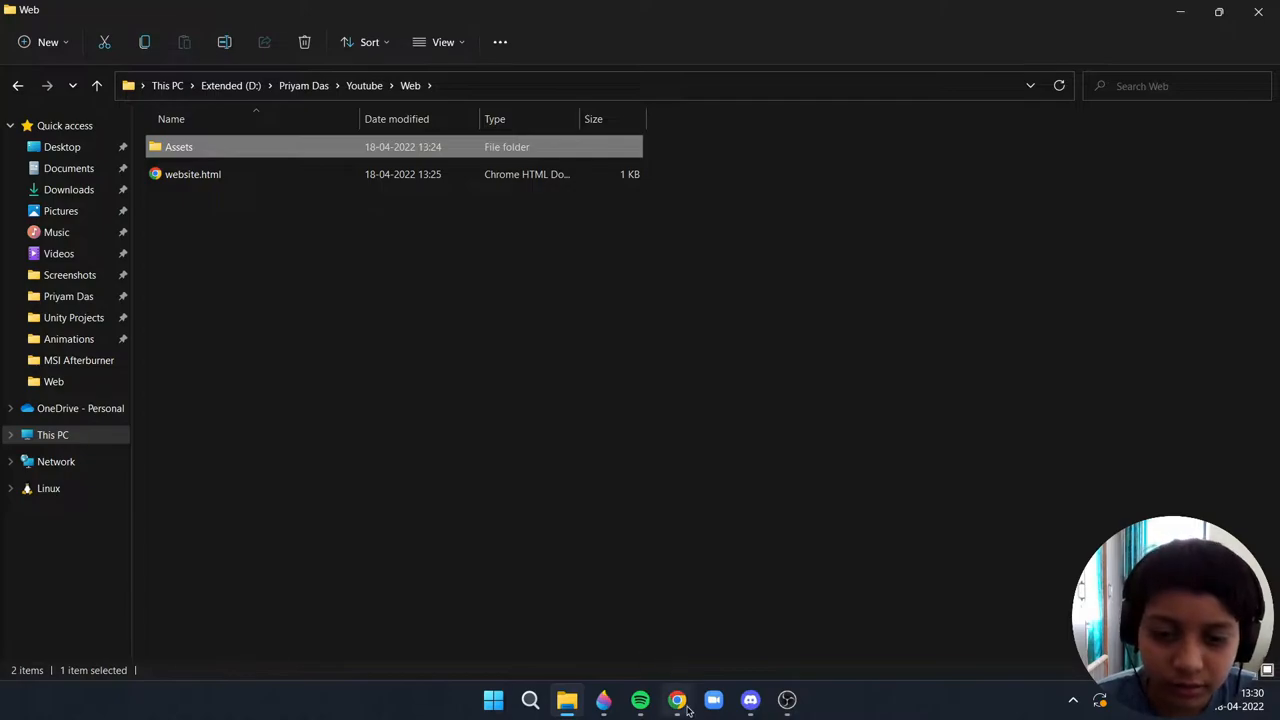
pyautogui.moveTo(676, 700)
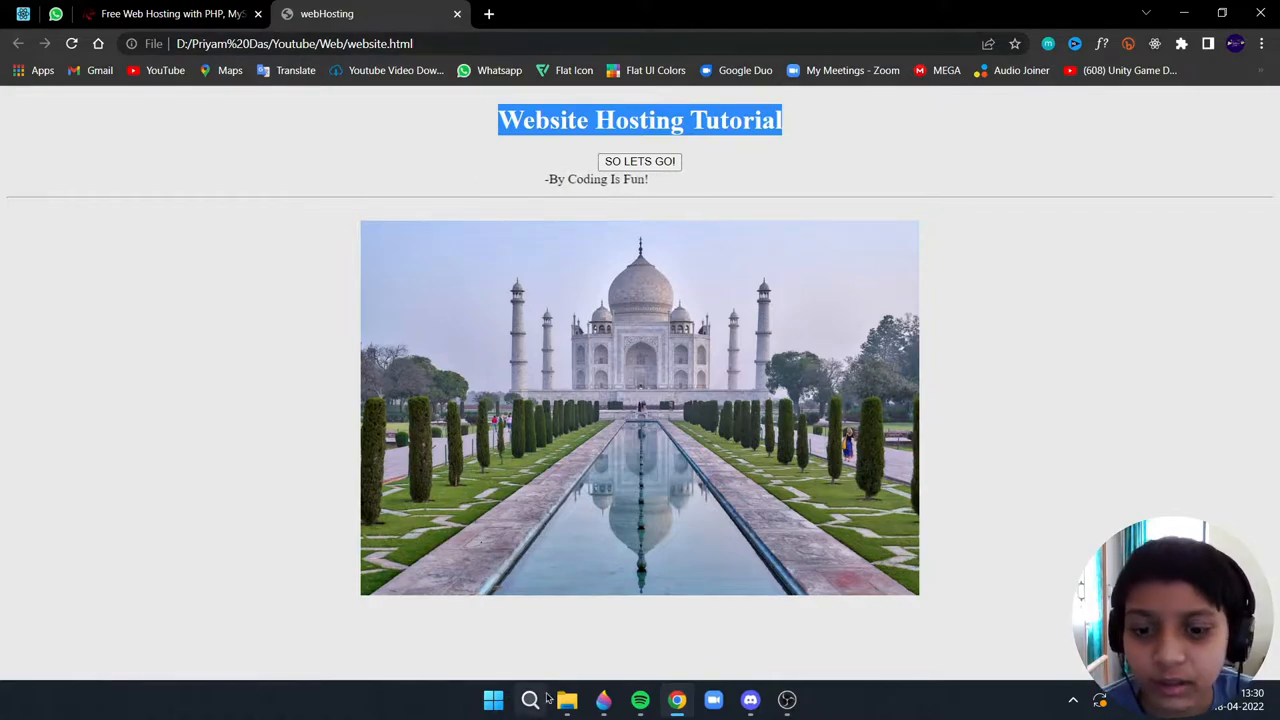
pyautogui.click(566, 700)
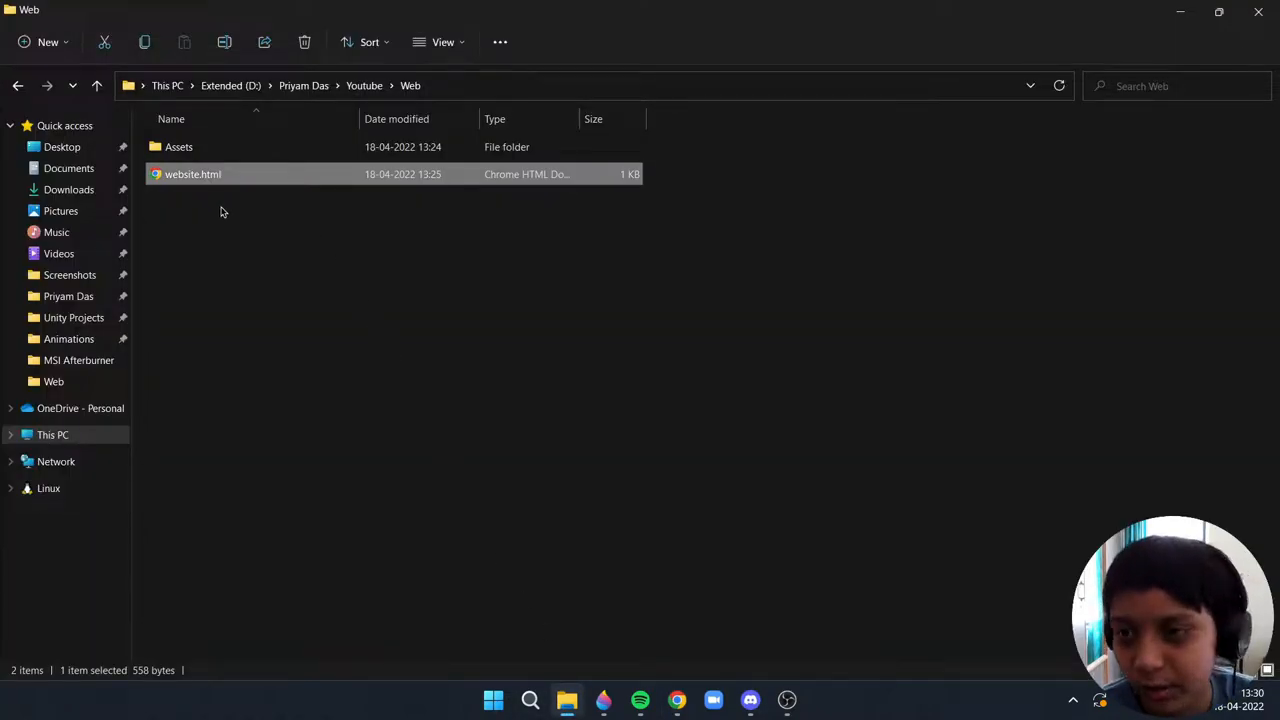
pyautogui.moveTo(236, 184)
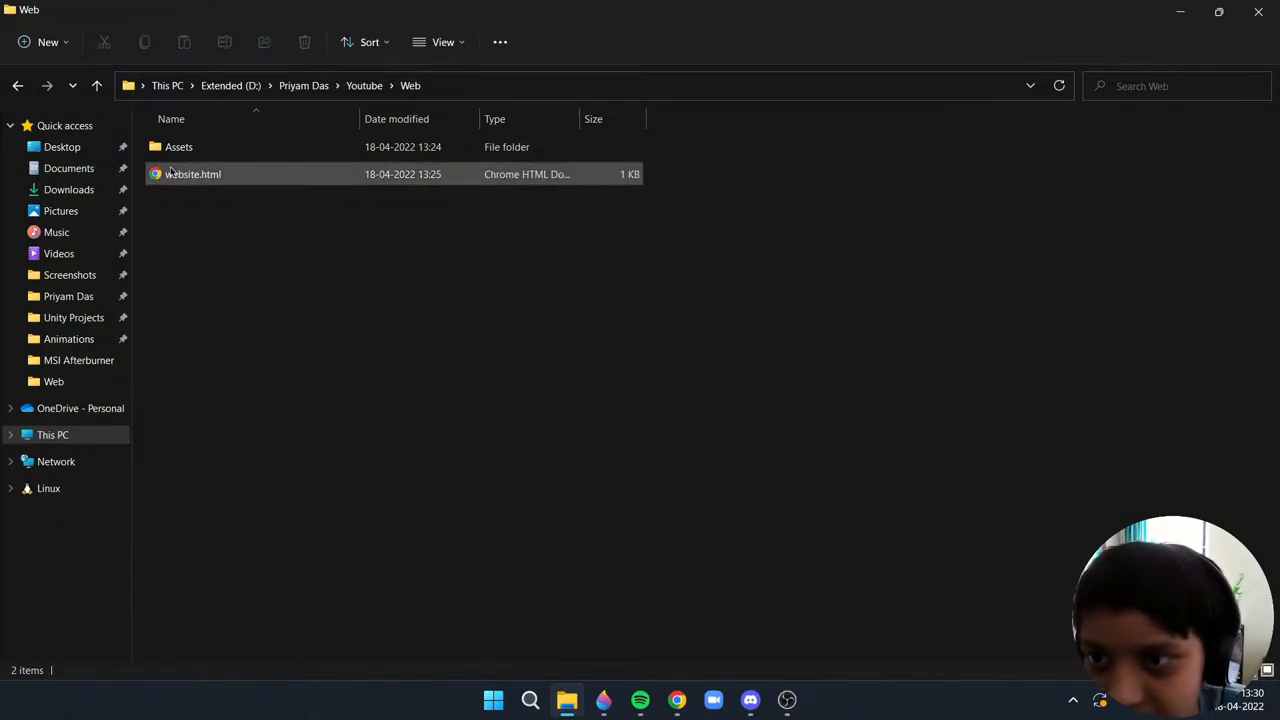
pyautogui.moveTo(180, 180)
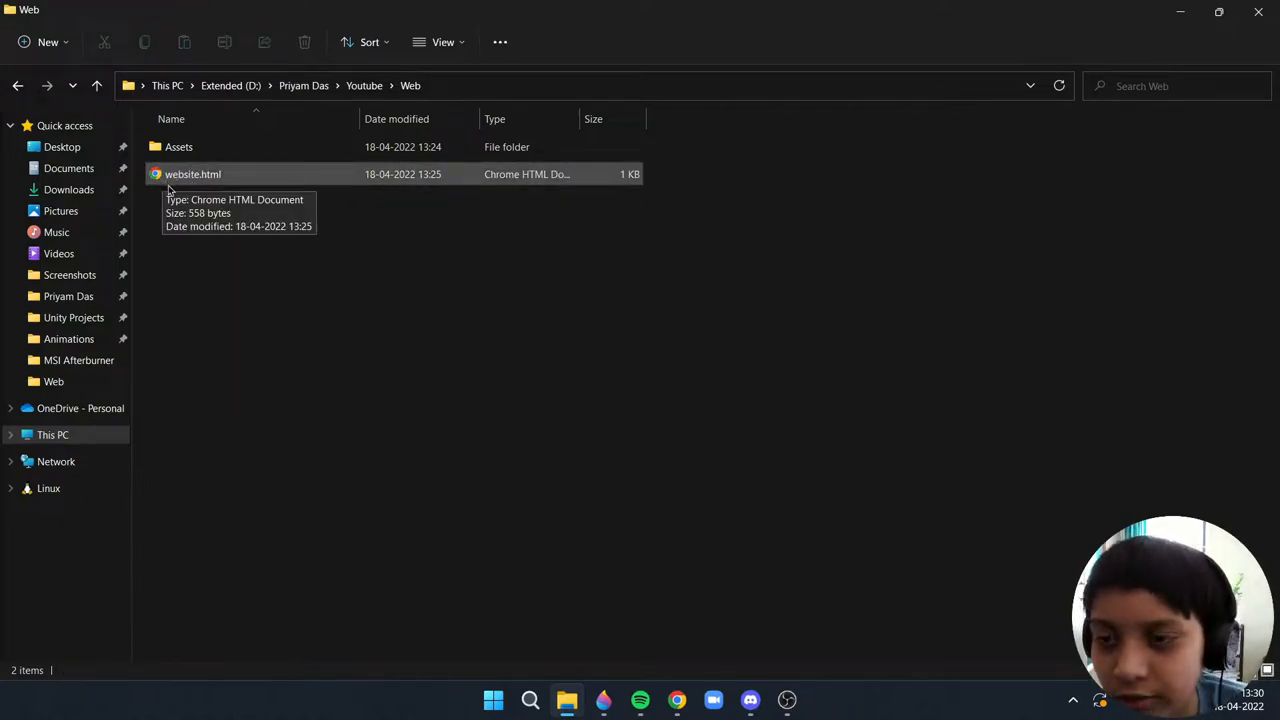
pyautogui.moveTo(180, 184)
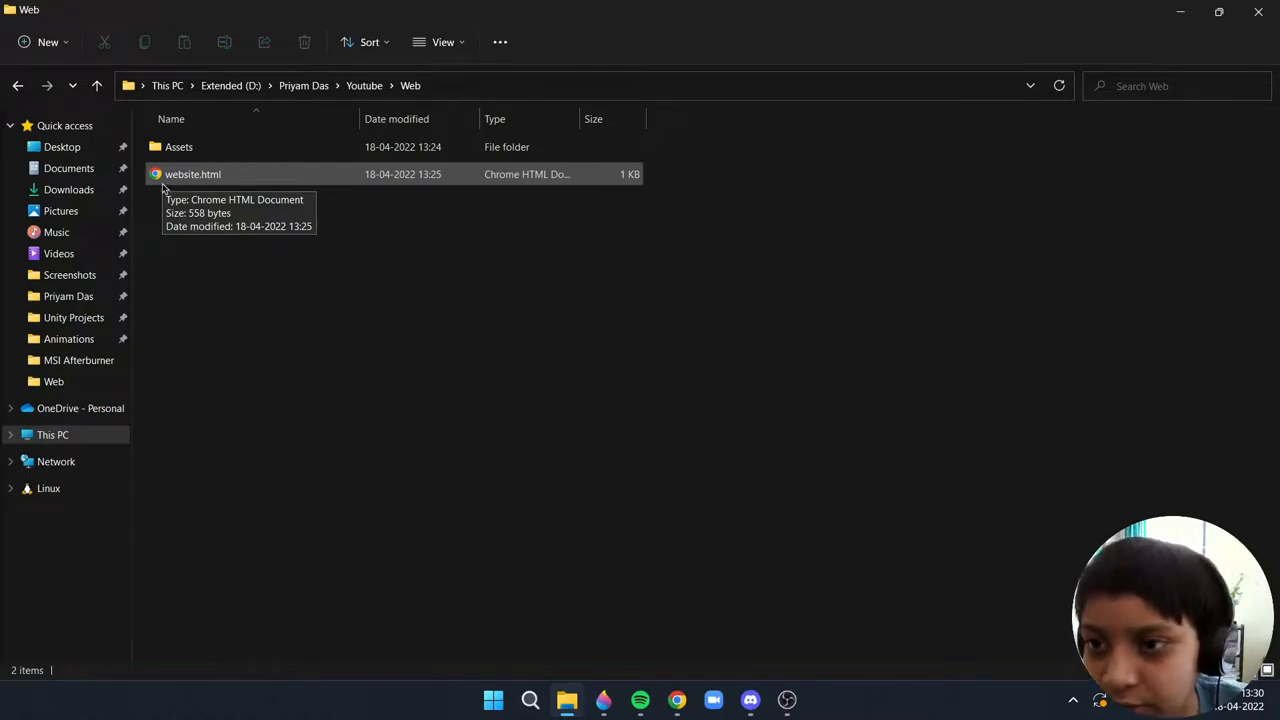
pyautogui.moveTo(256, 188)
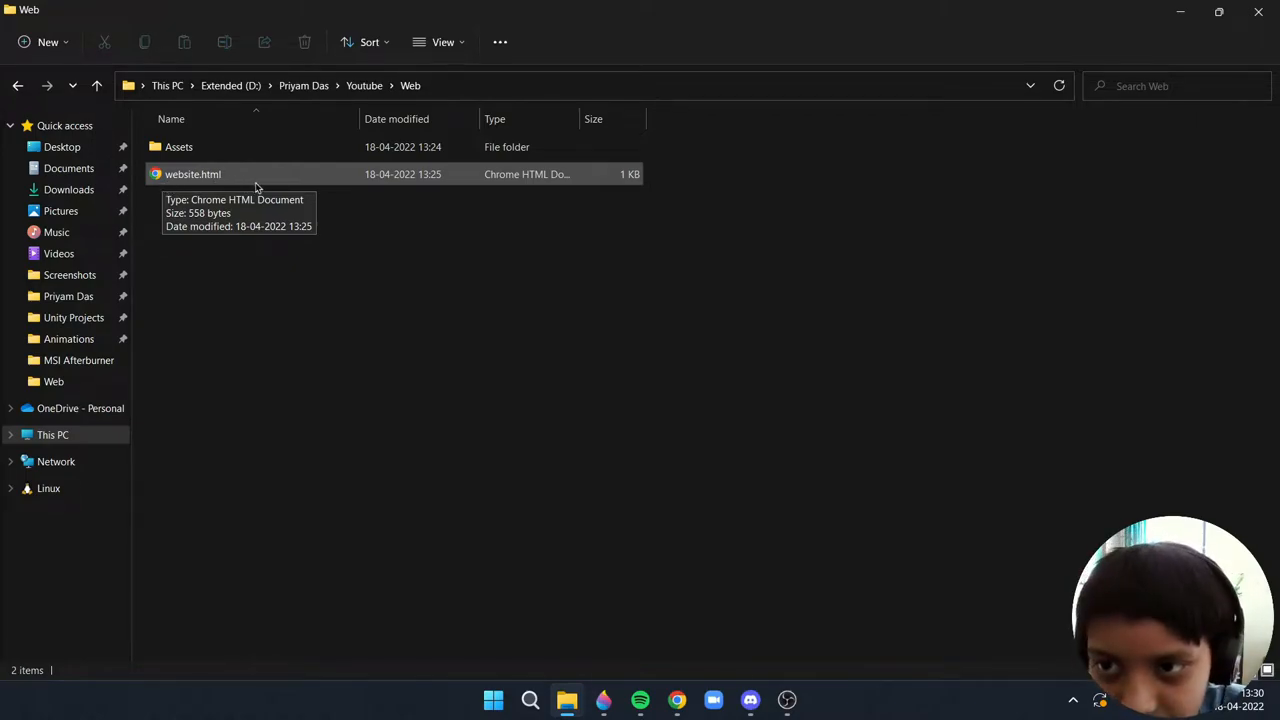
# - Rename website.html to index.html via its Properties dialog
pyautogui.rightClick(192, 174)
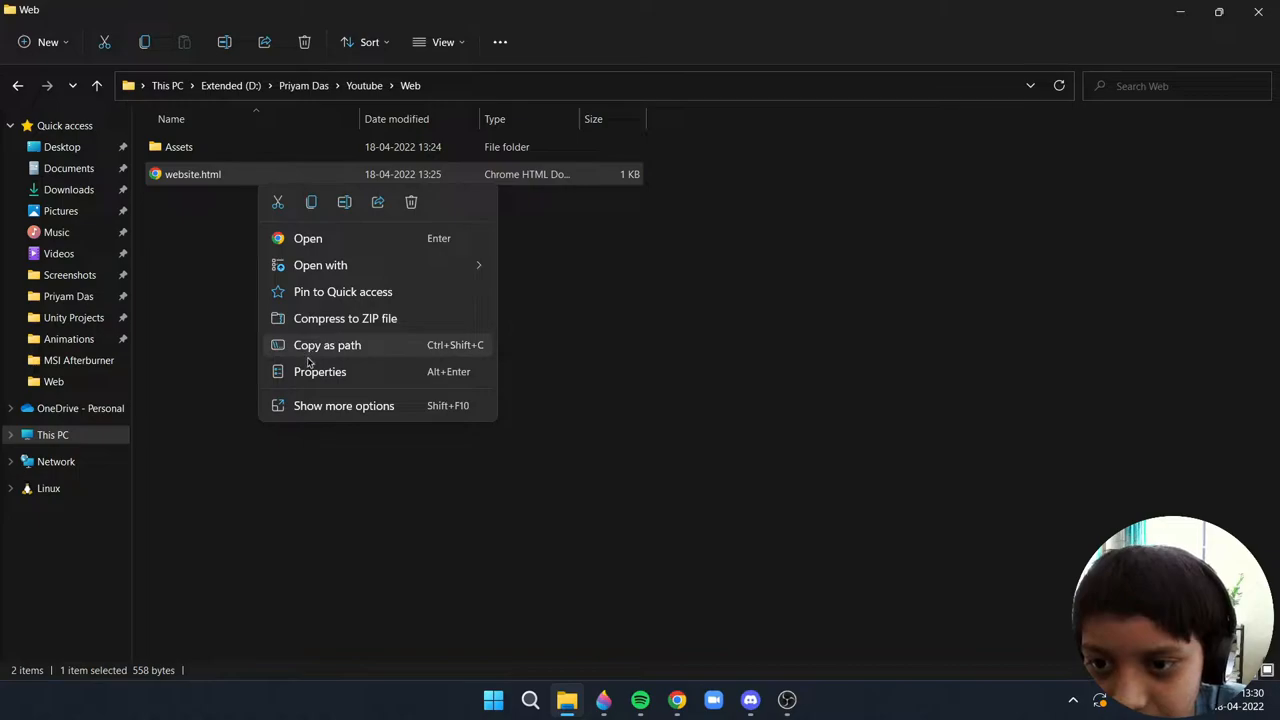
pyautogui.click(320, 370)
pyautogui.write('Index.html')
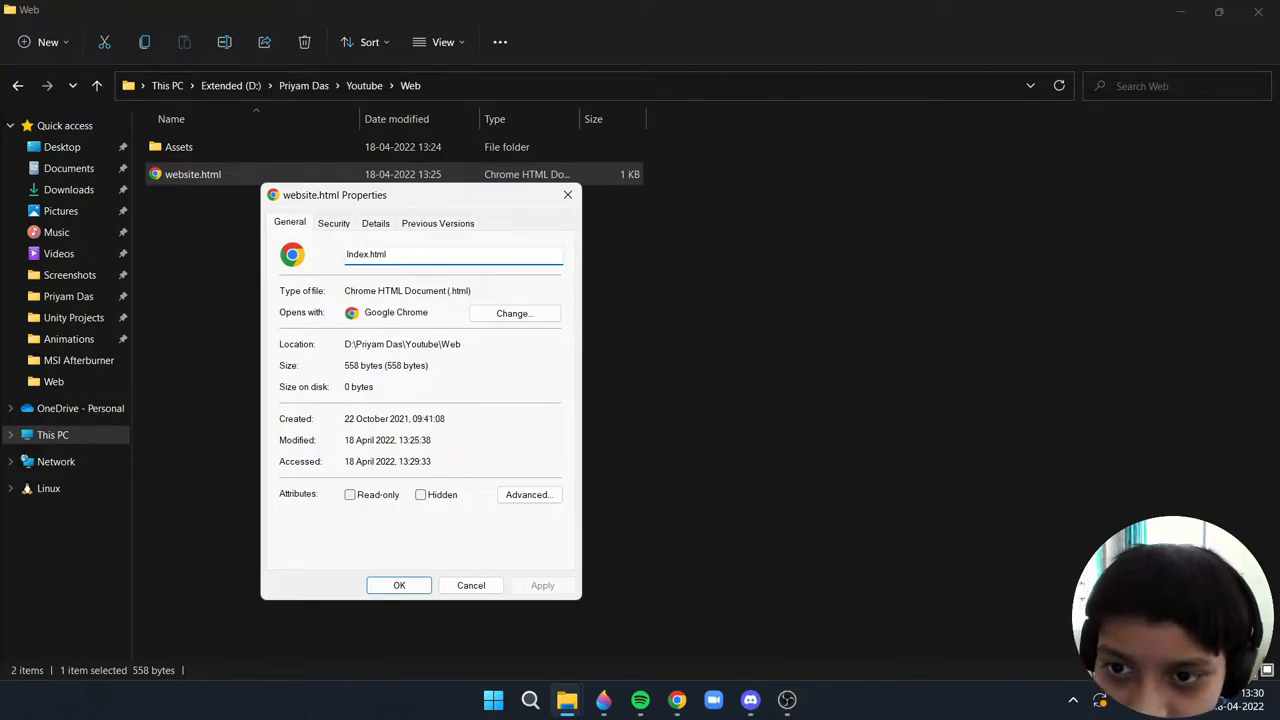
pyautogui.press('Backspace')
pyautogui.write('i')
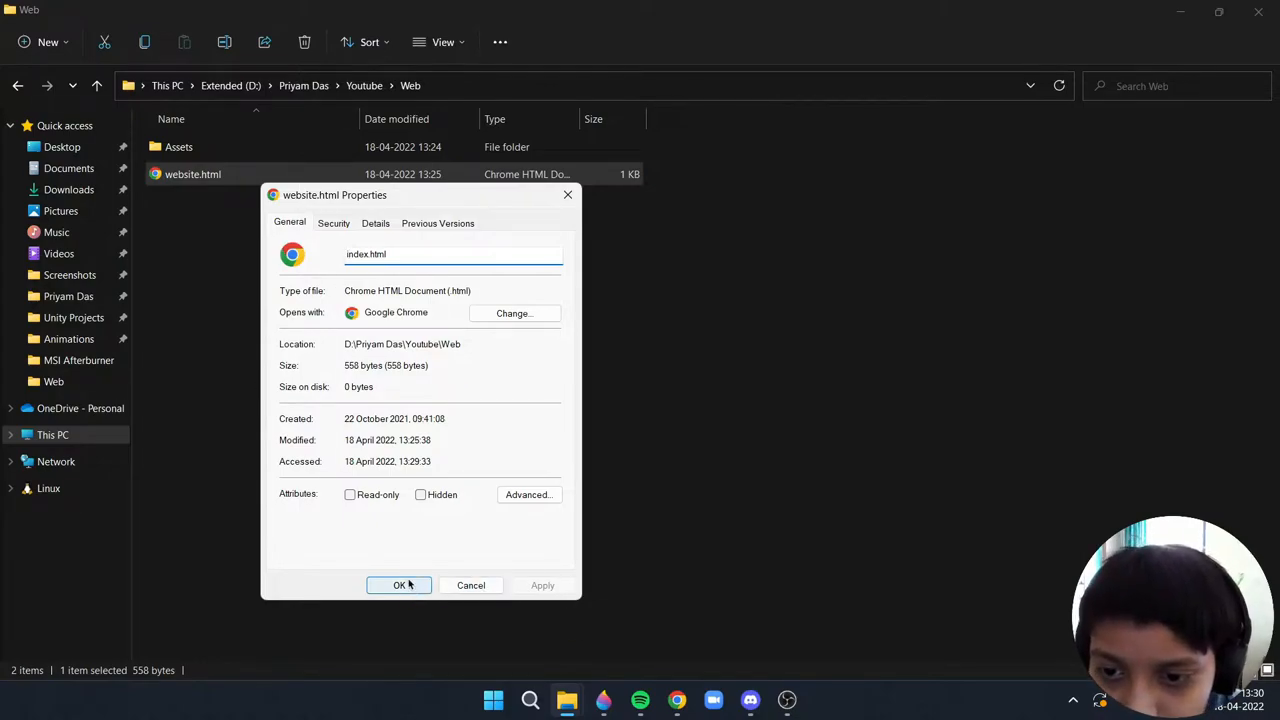
pyautogui.click(400, 584)
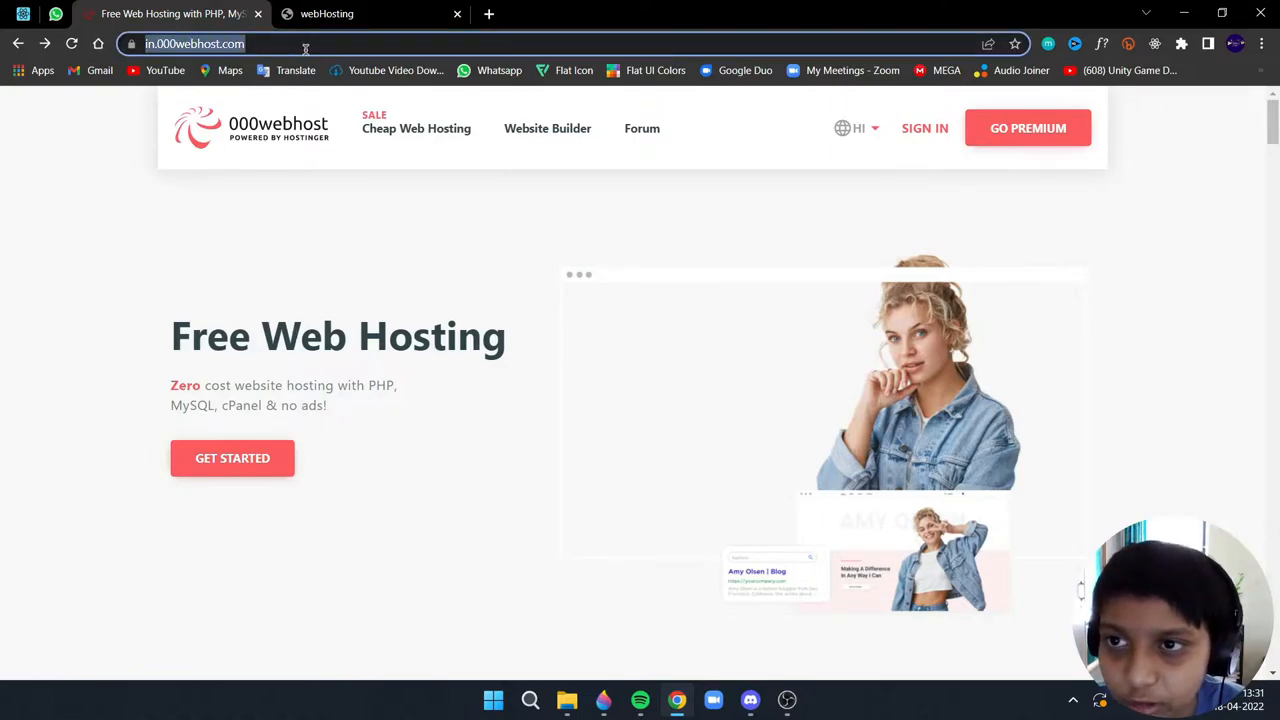
pyautogui.moveTo(884, 216)
pyautogui.write('/cpanel-login')
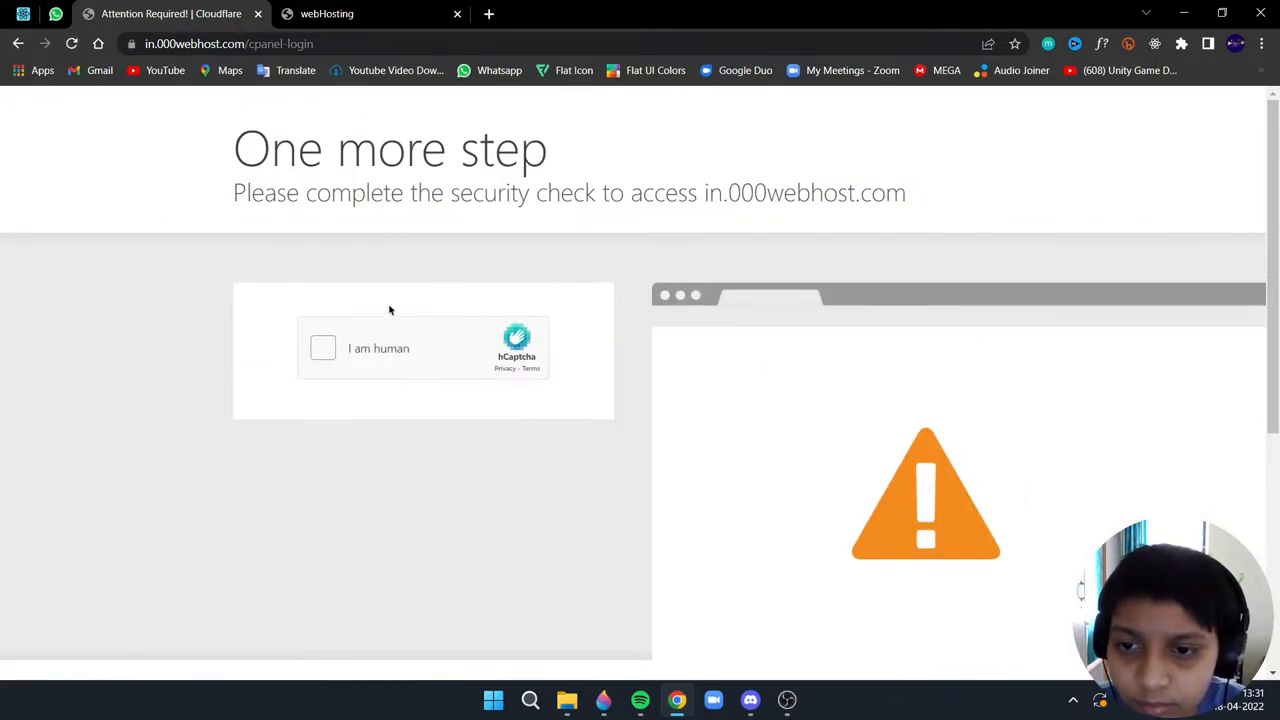
# - Pass the 'I am human' hCaptcha check to reach Name Your Project
pyautogui.click(324, 348)
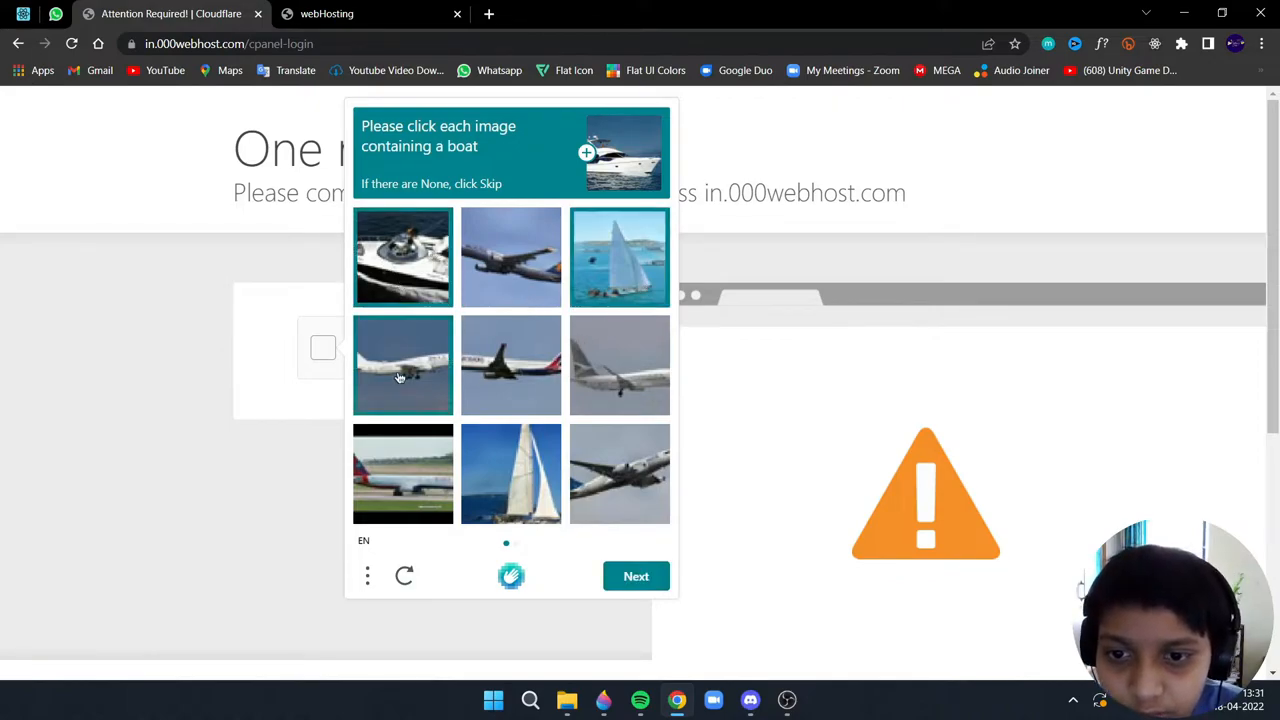
pyautogui.click(636, 576)
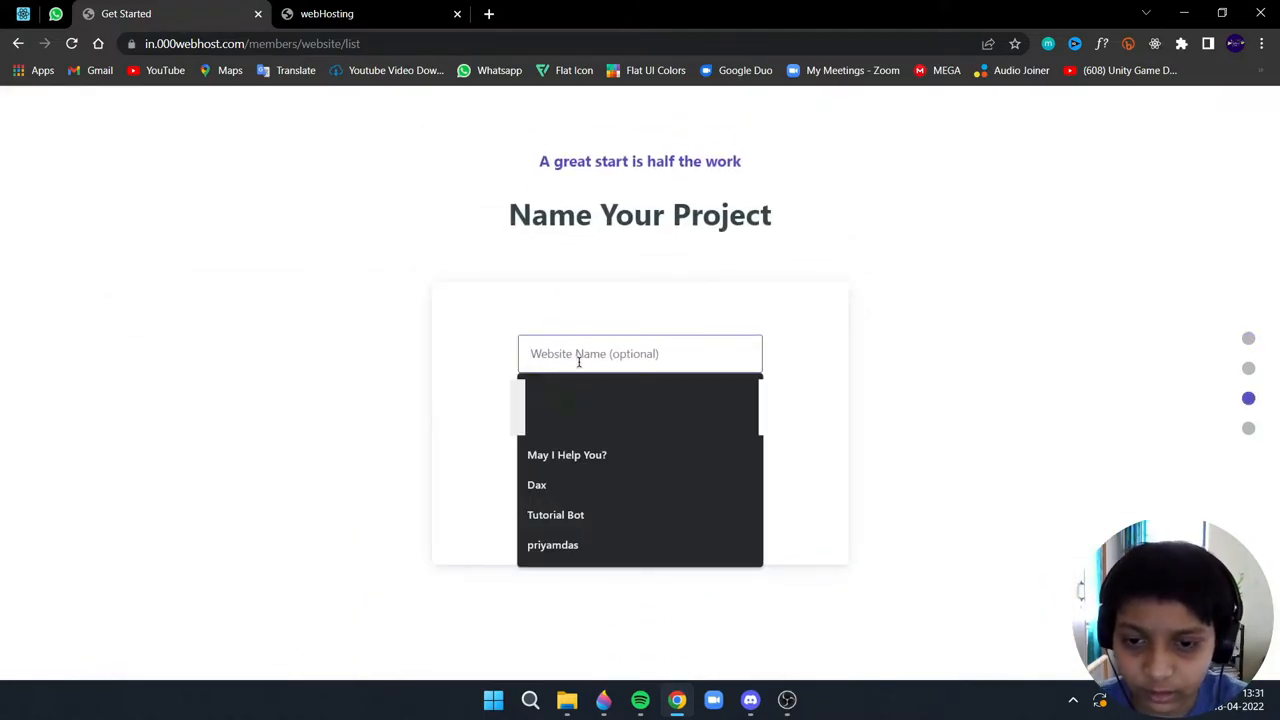
# - Submit the project name Website and dismiss the name-already-exists warning
pyautogui.write('Webs')
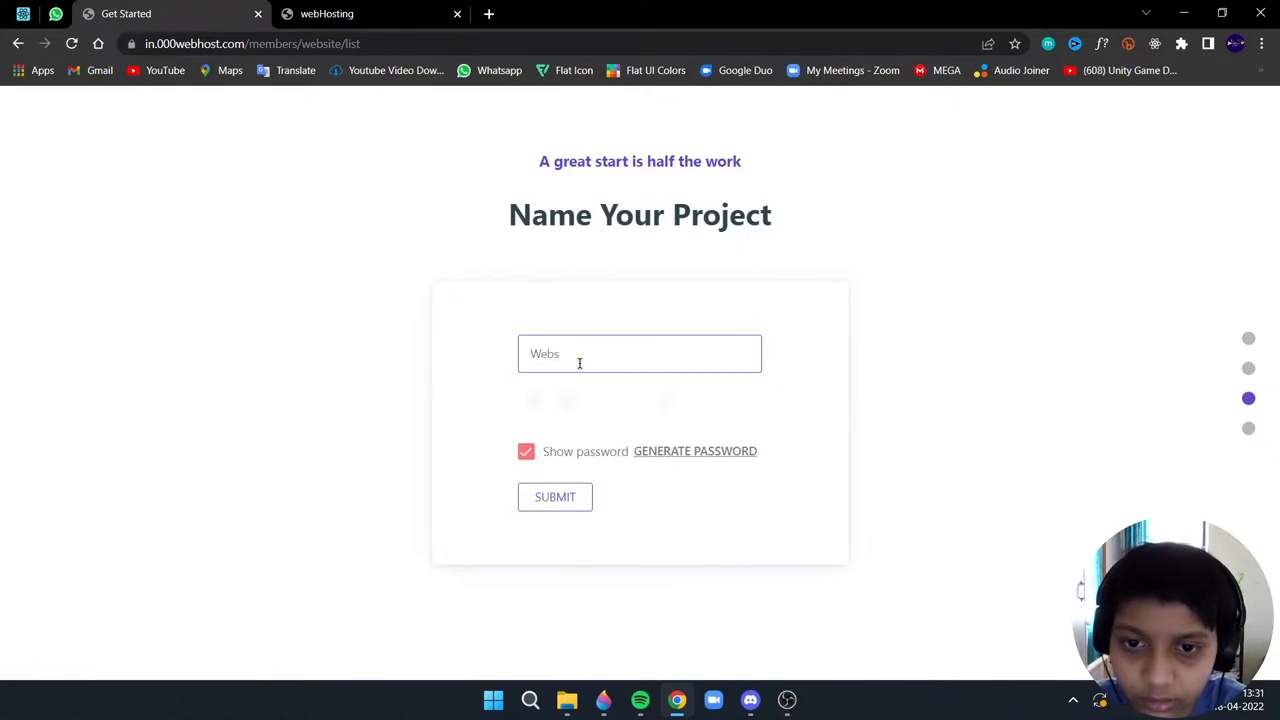
pyautogui.write('ite')
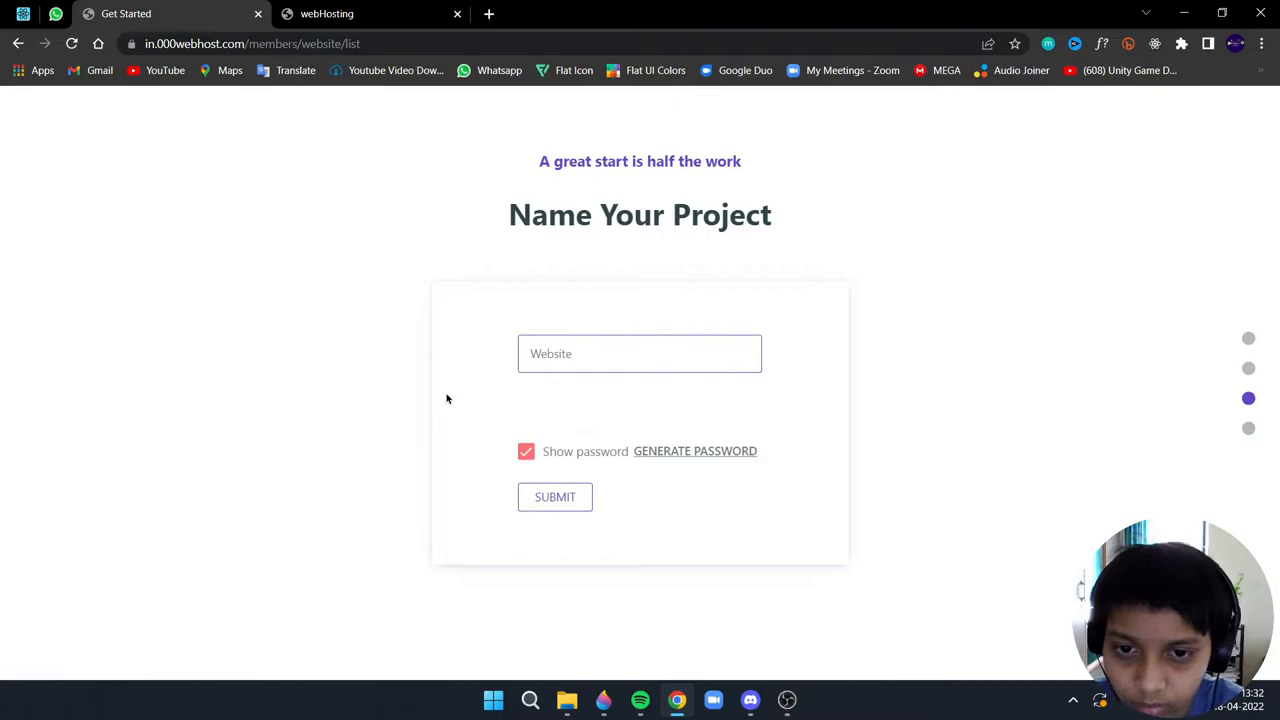
pyautogui.moveTo(590, 508)
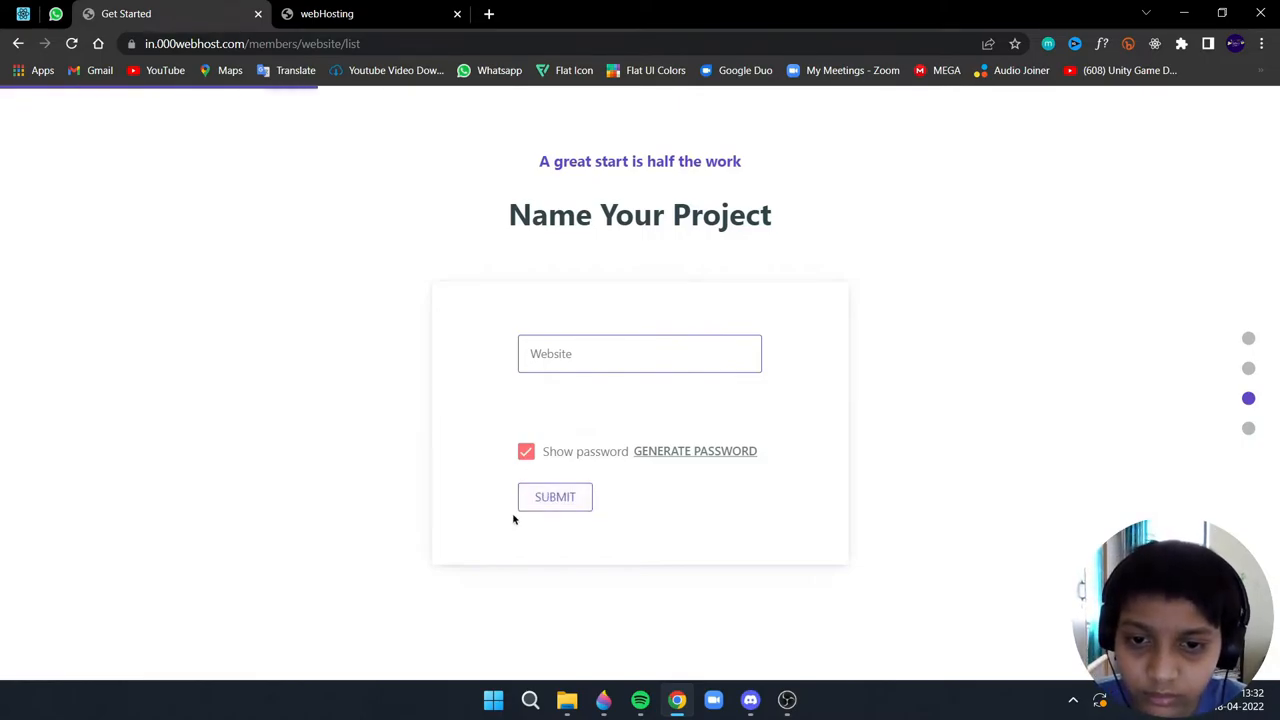
pyautogui.click(556, 496)
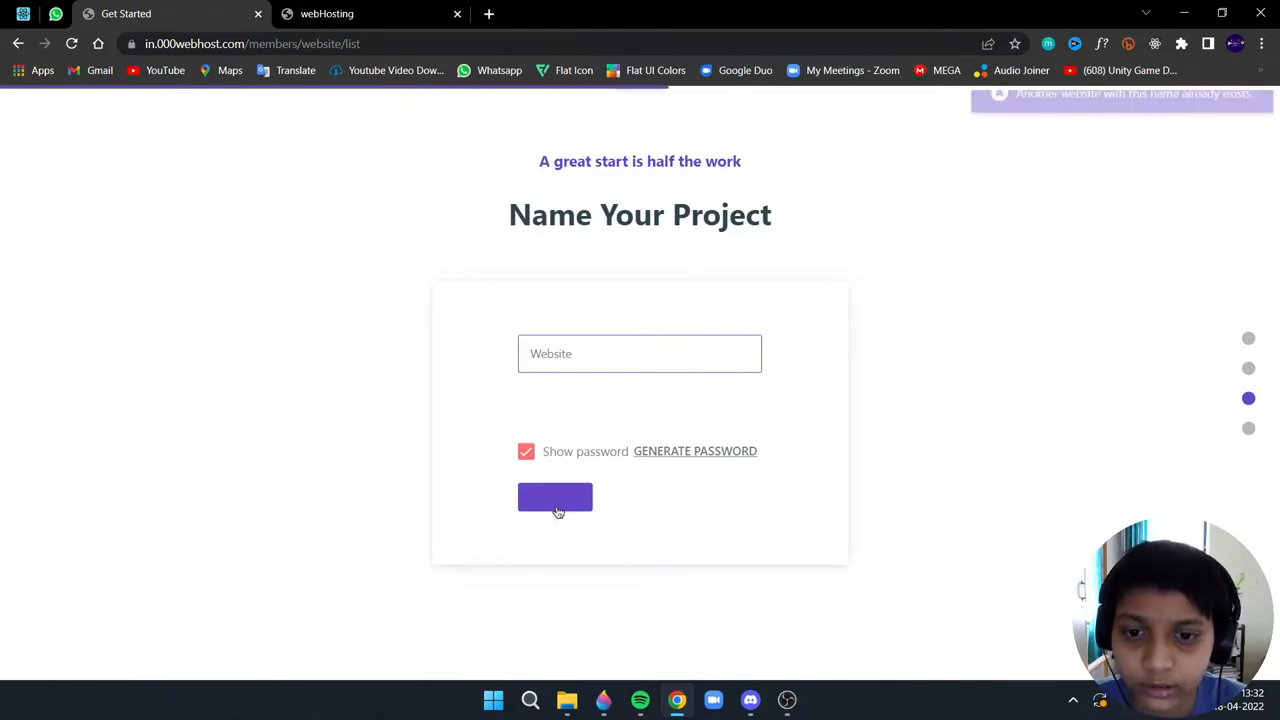
pyautogui.click(556, 498)
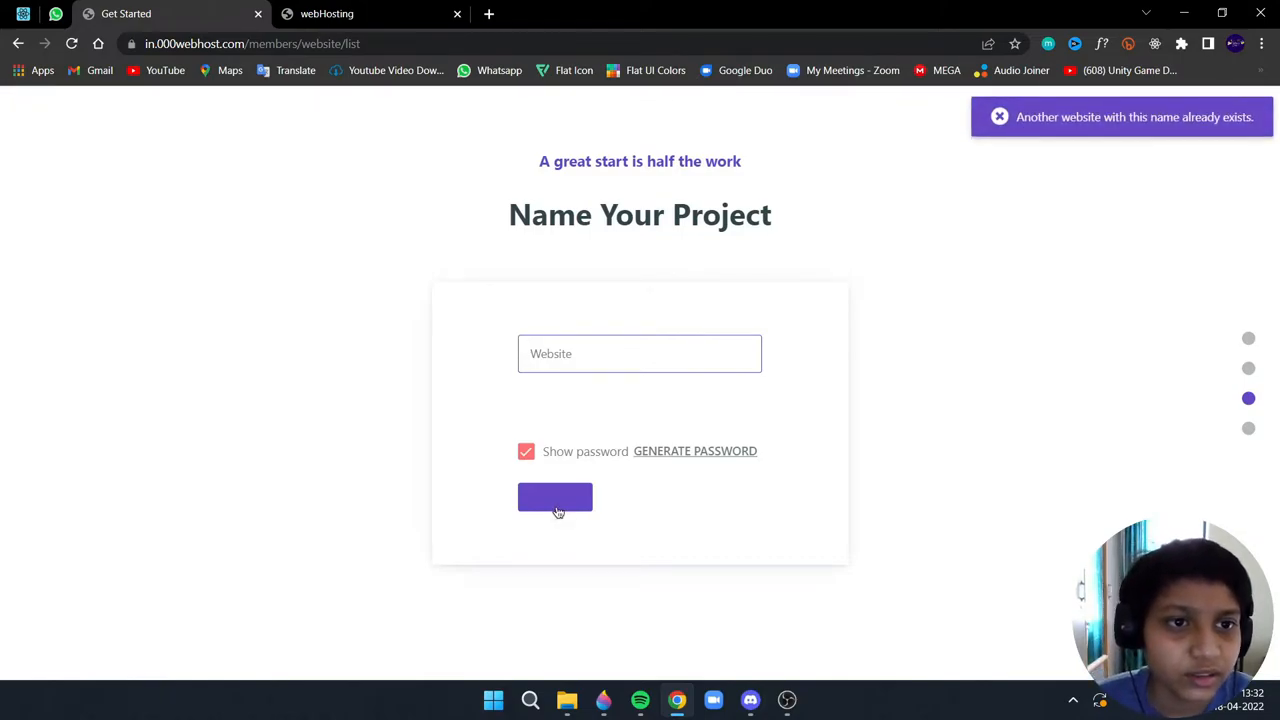
pyautogui.click(556, 496)
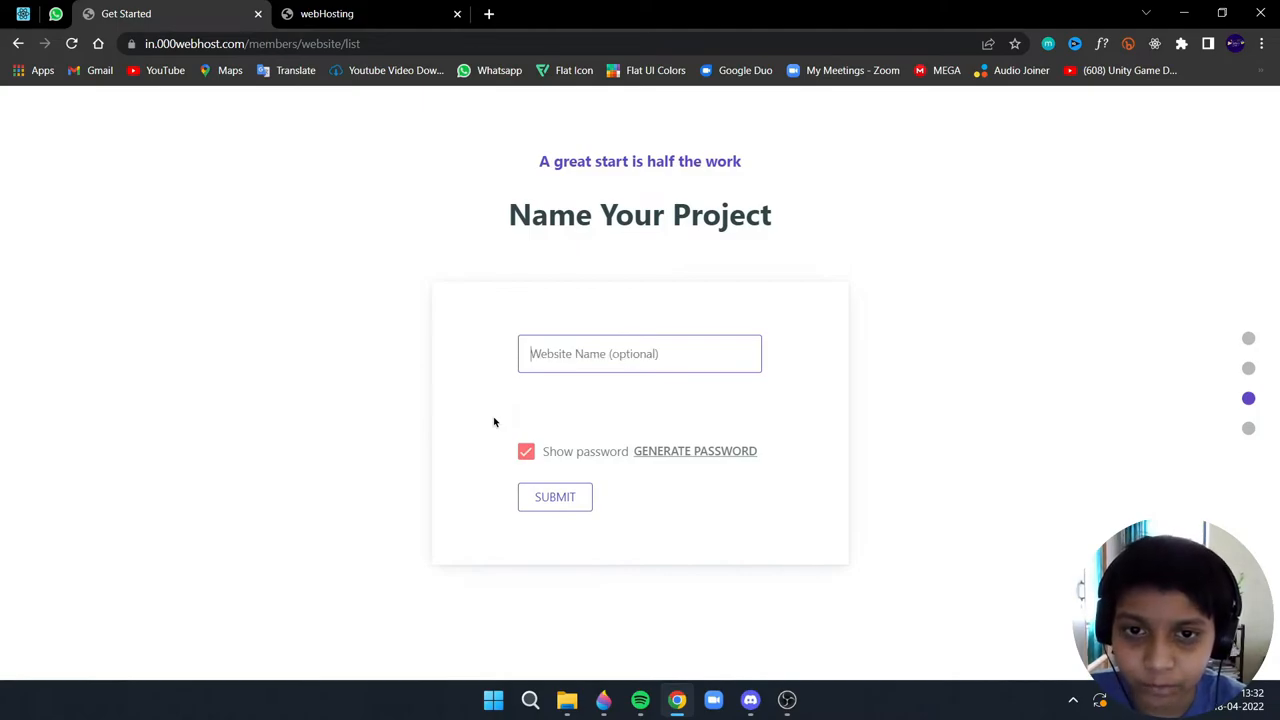
# - Create the website with the name YtDemoWebsite instead
pyautogui.write('Y')
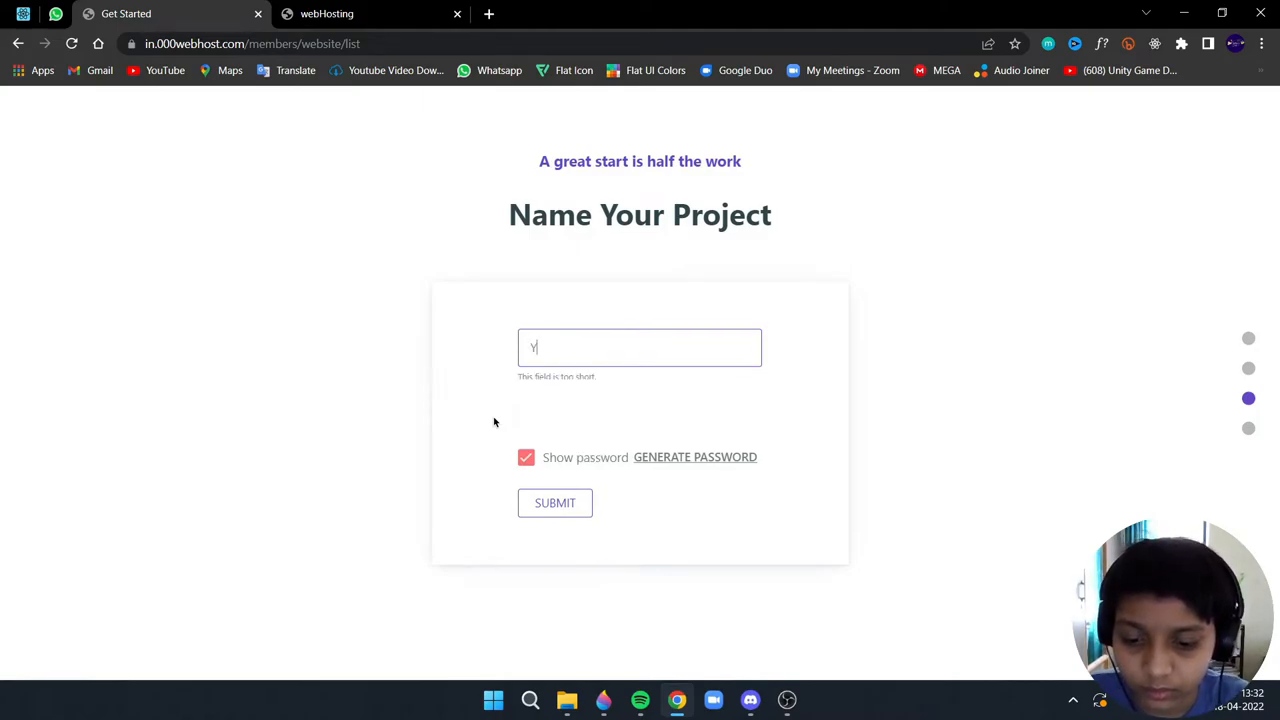
pyautogui.write('tDemo')
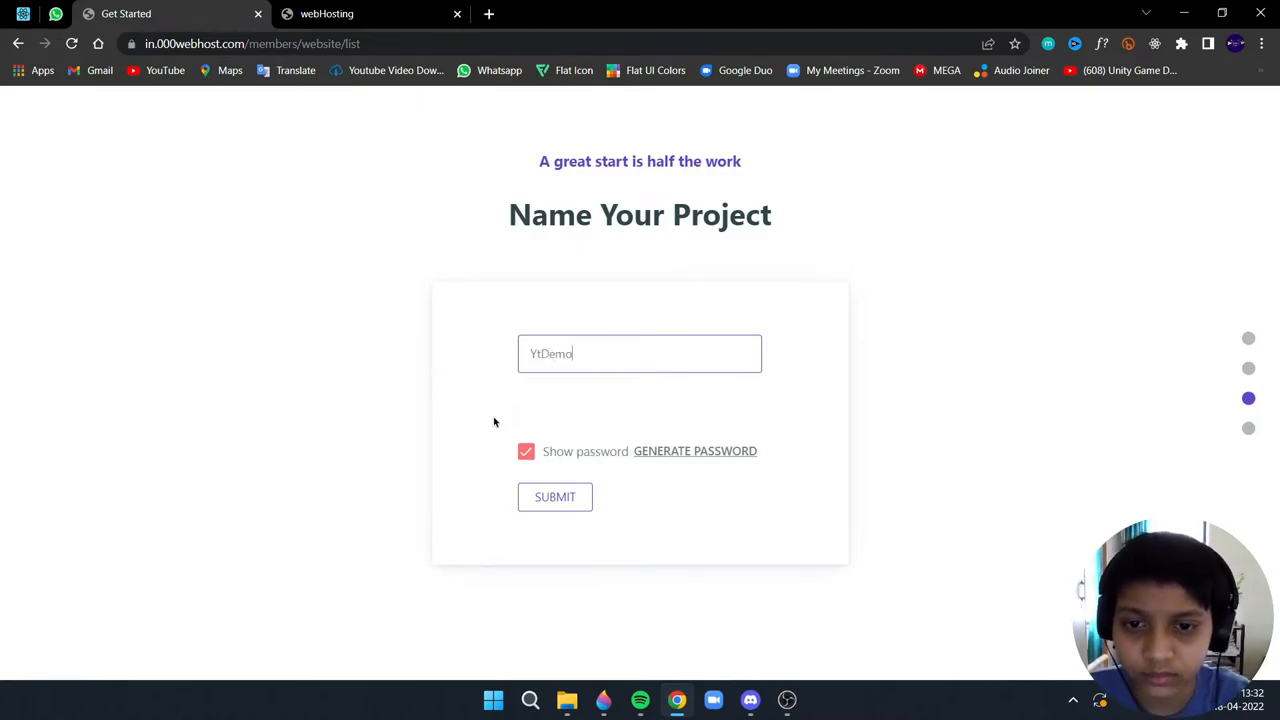
pyautogui.write('W')
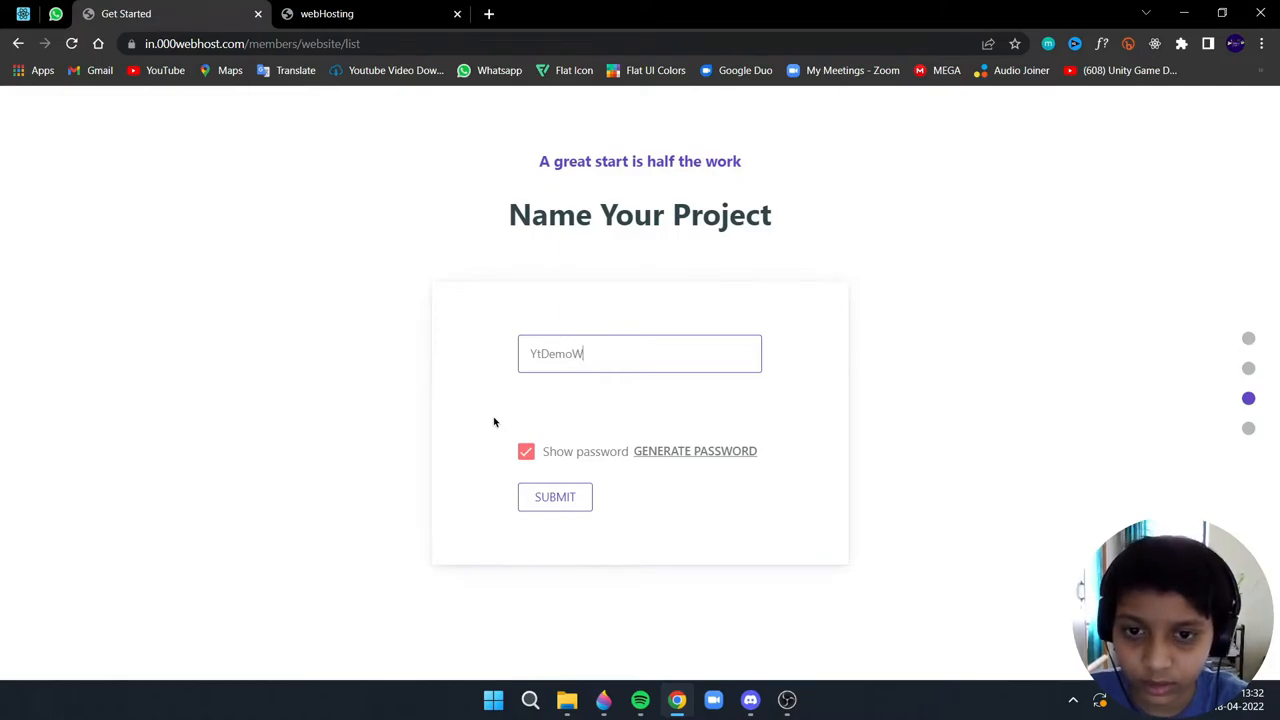
pyautogui.write('ebsite')
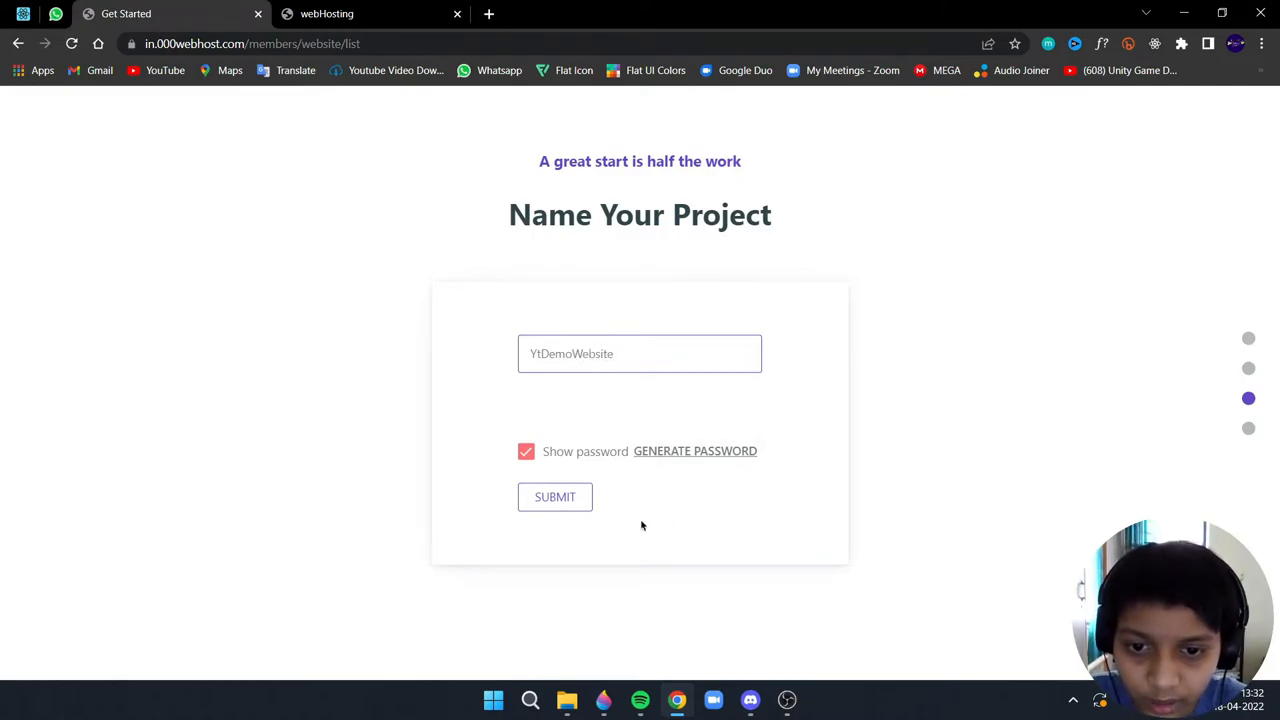
pyautogui.click(556, 496)
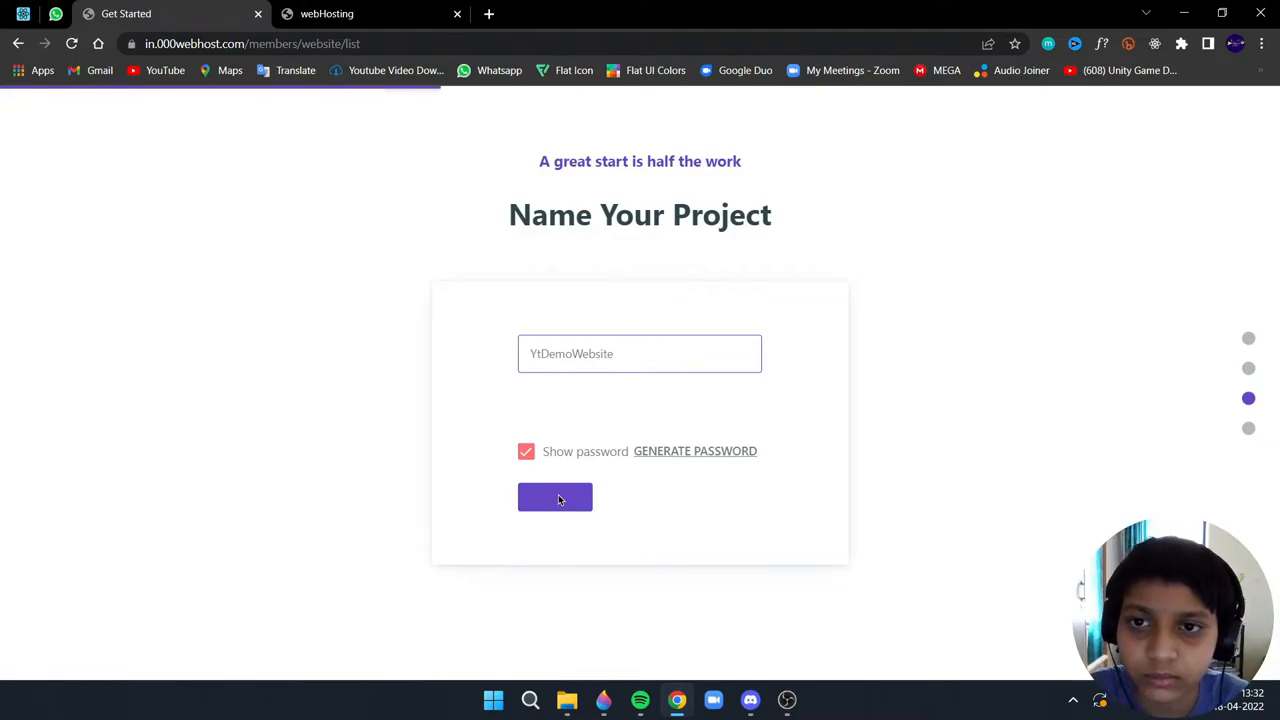
pyautogui.click(556, 496)
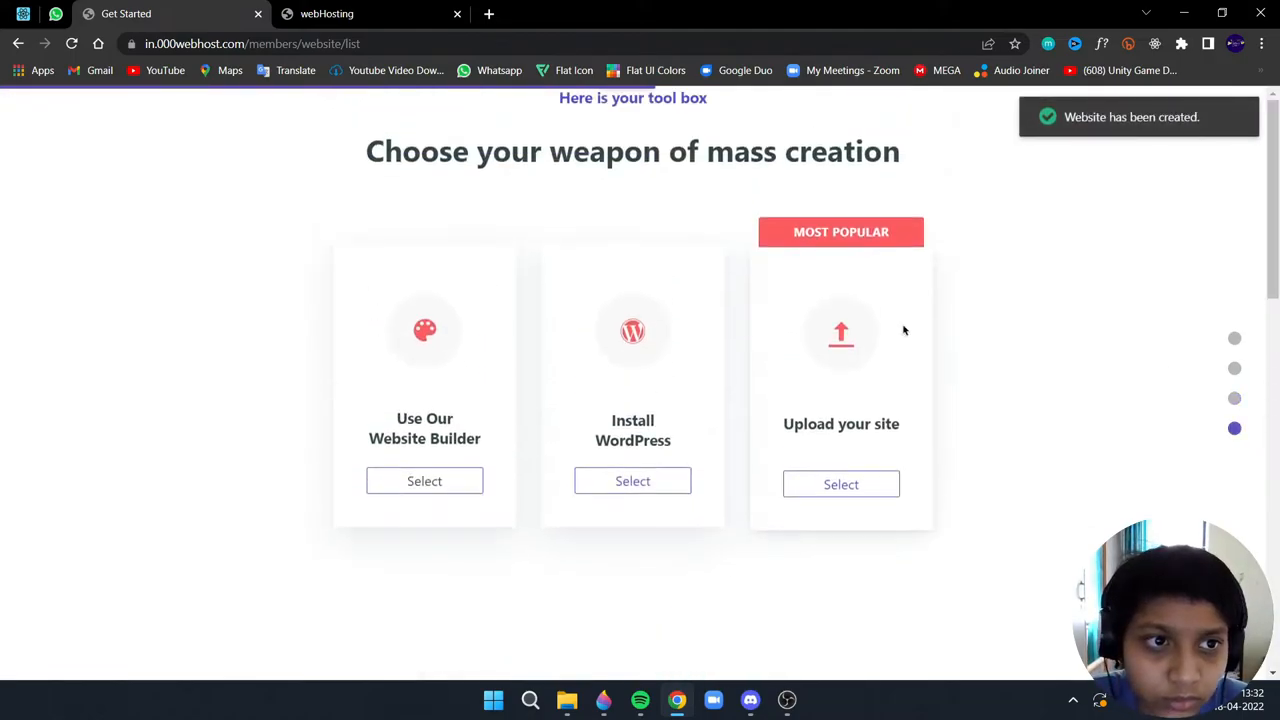
# - Select 'Upload your site' to reach the File Manager for ytdemowebsite
pyautogui.scroll(-3)
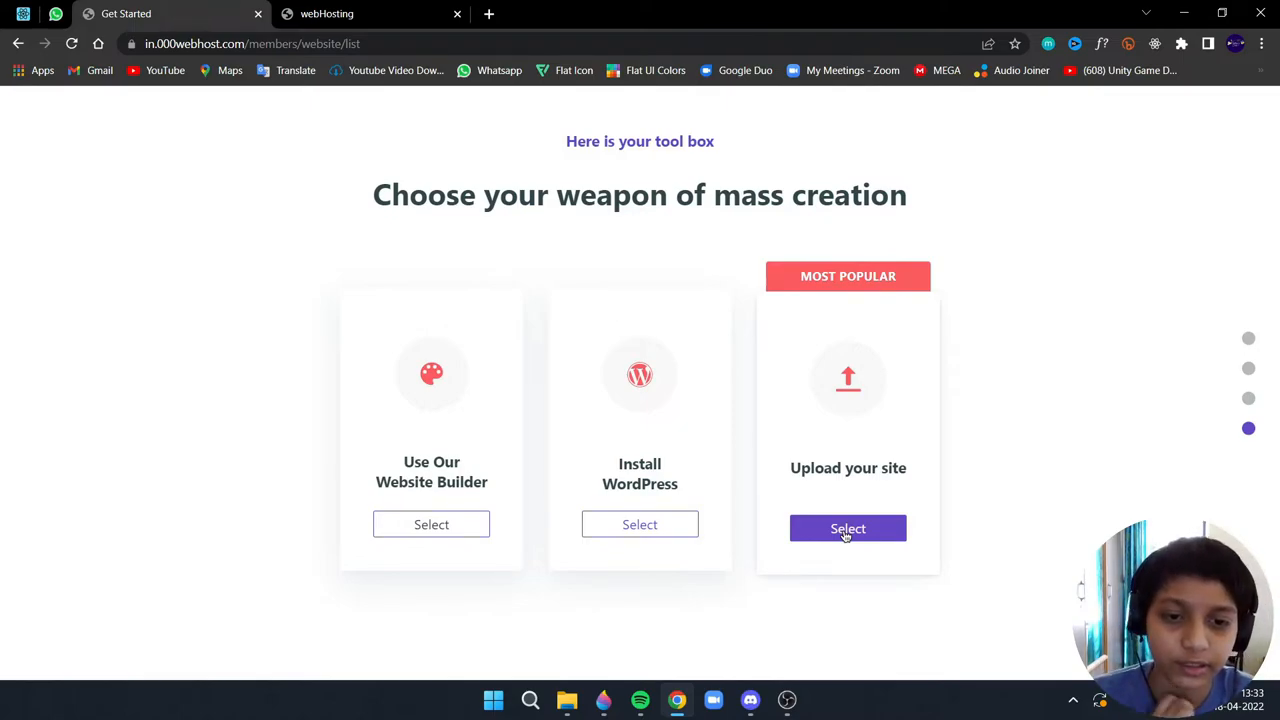
pyautogui.click(848, 528)
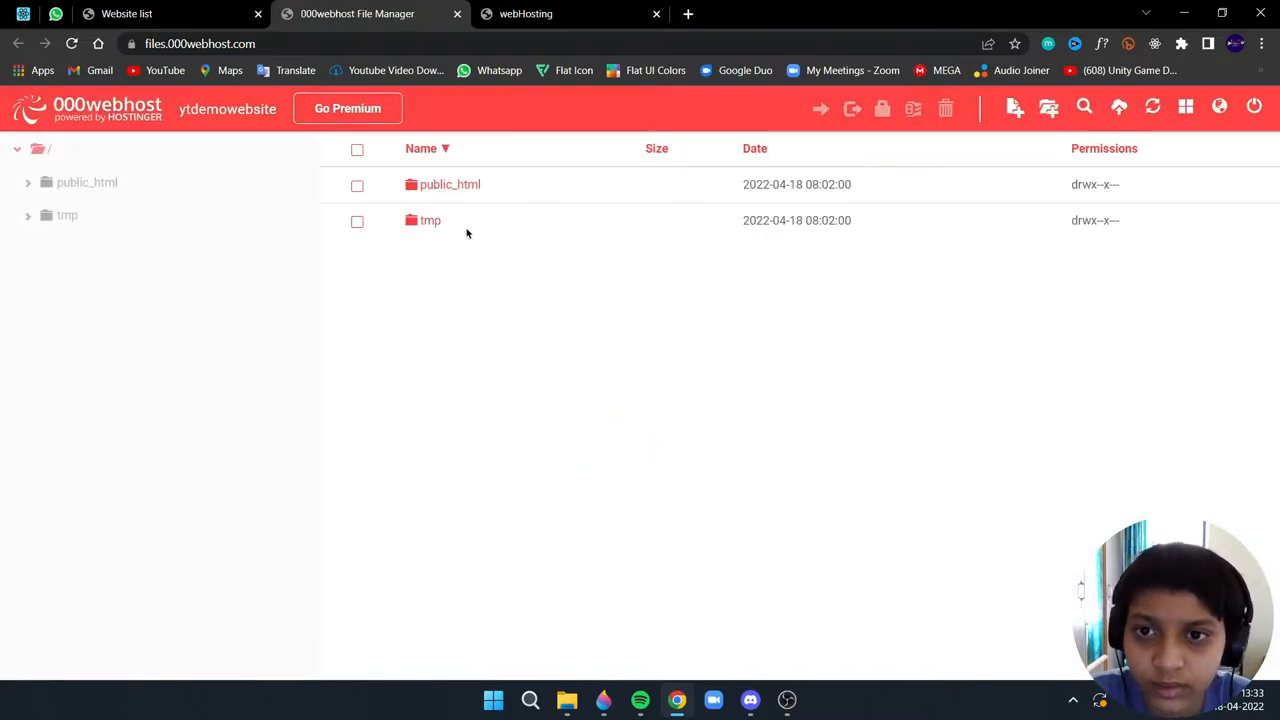
pyautogui.moveTo(476, 196)
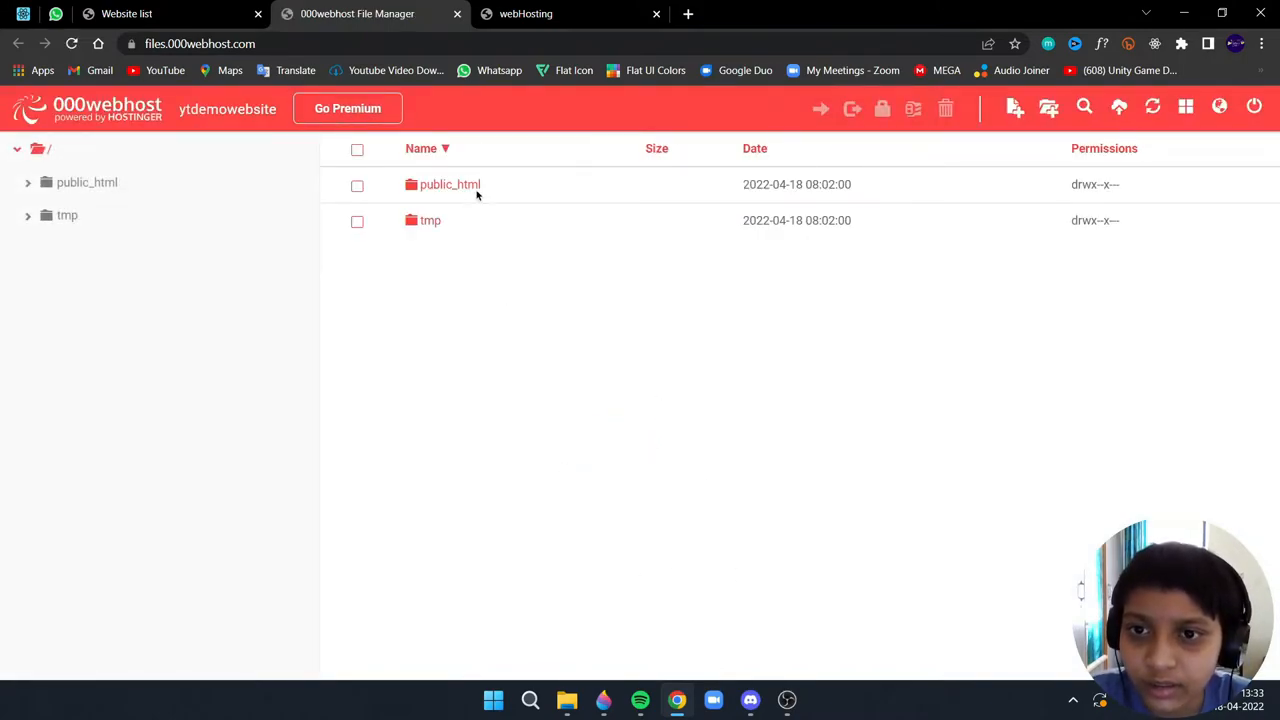
# - Open public_html in the File Manager, showing only .htaccess
pyautogui.doubleClick(450, 184)
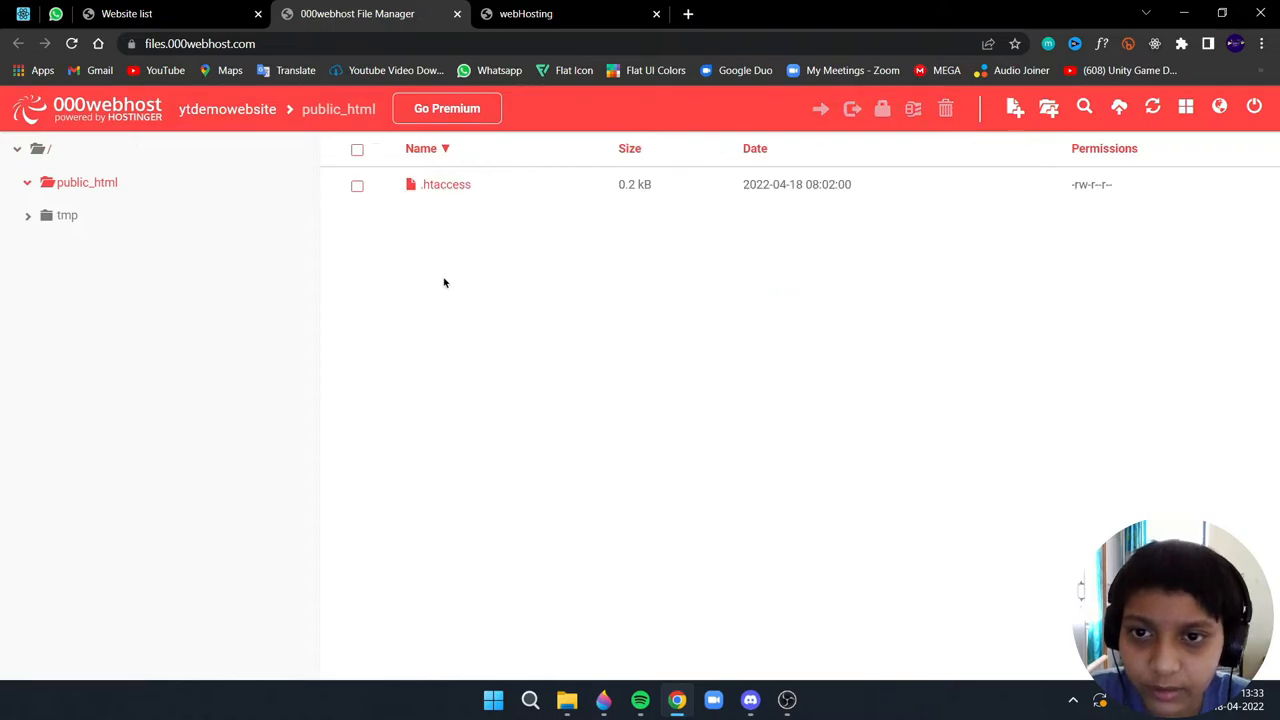
pyautogui.moveTo(444, 184)
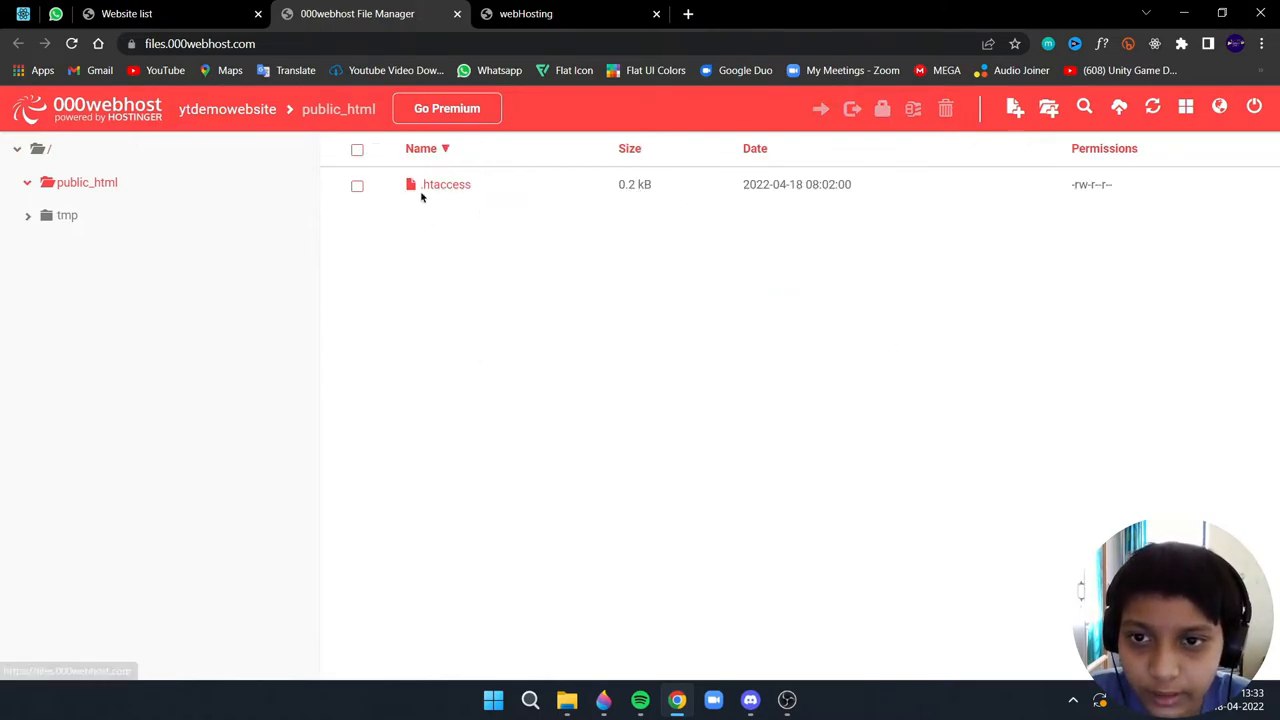
pyautogui.moveTo(444, 184)
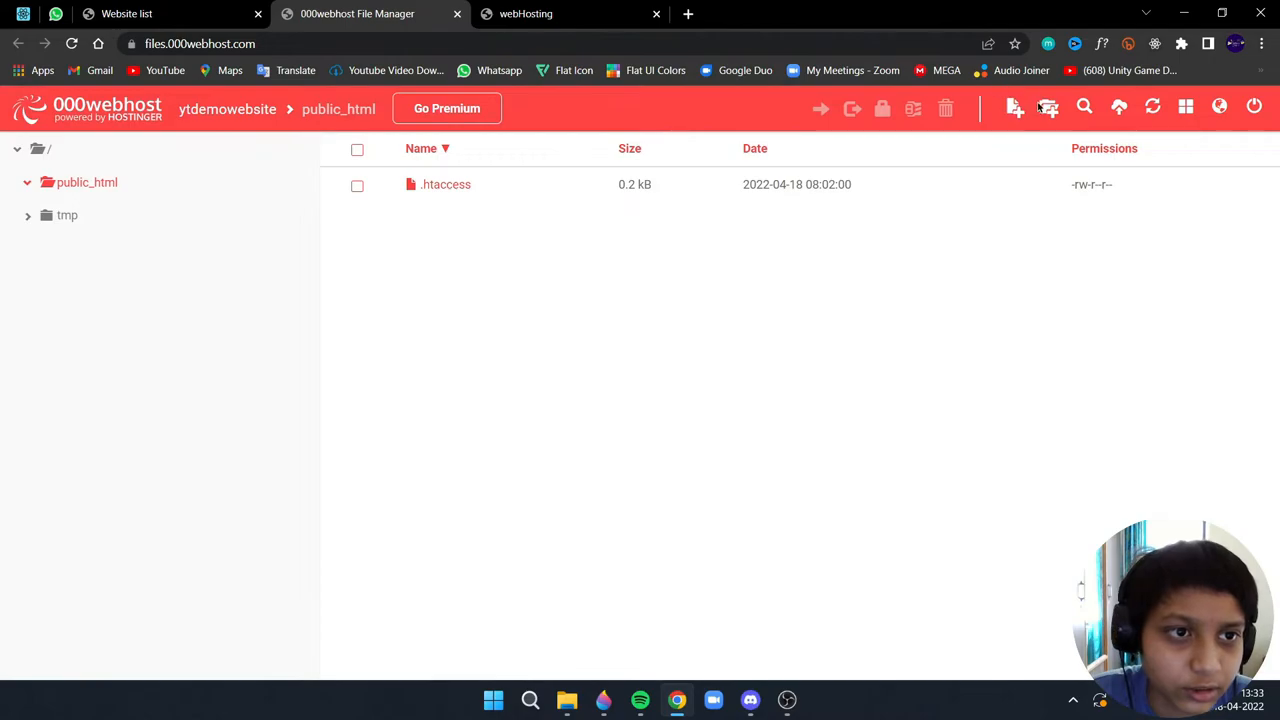
pyautogui.moveTo(1048, 108)
pyautogui.write('Asset')
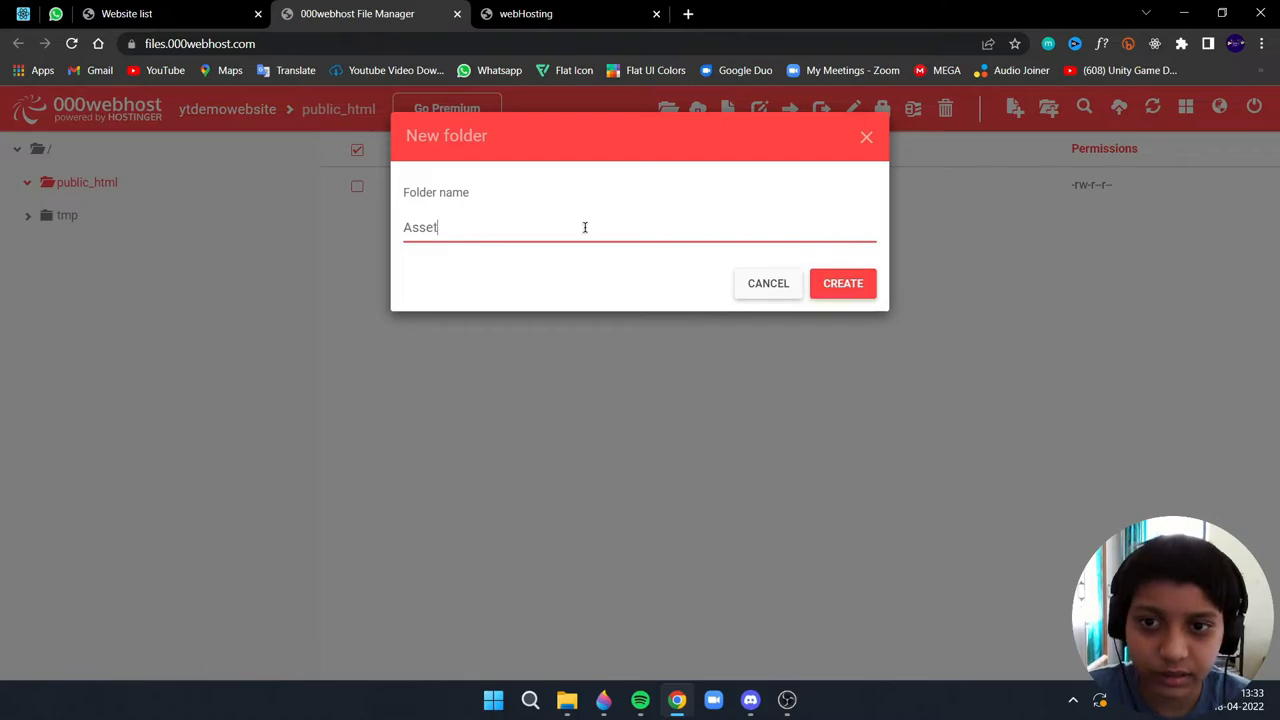
# - Create a new folder named Assets inside public_html
pyautogui.write('s')
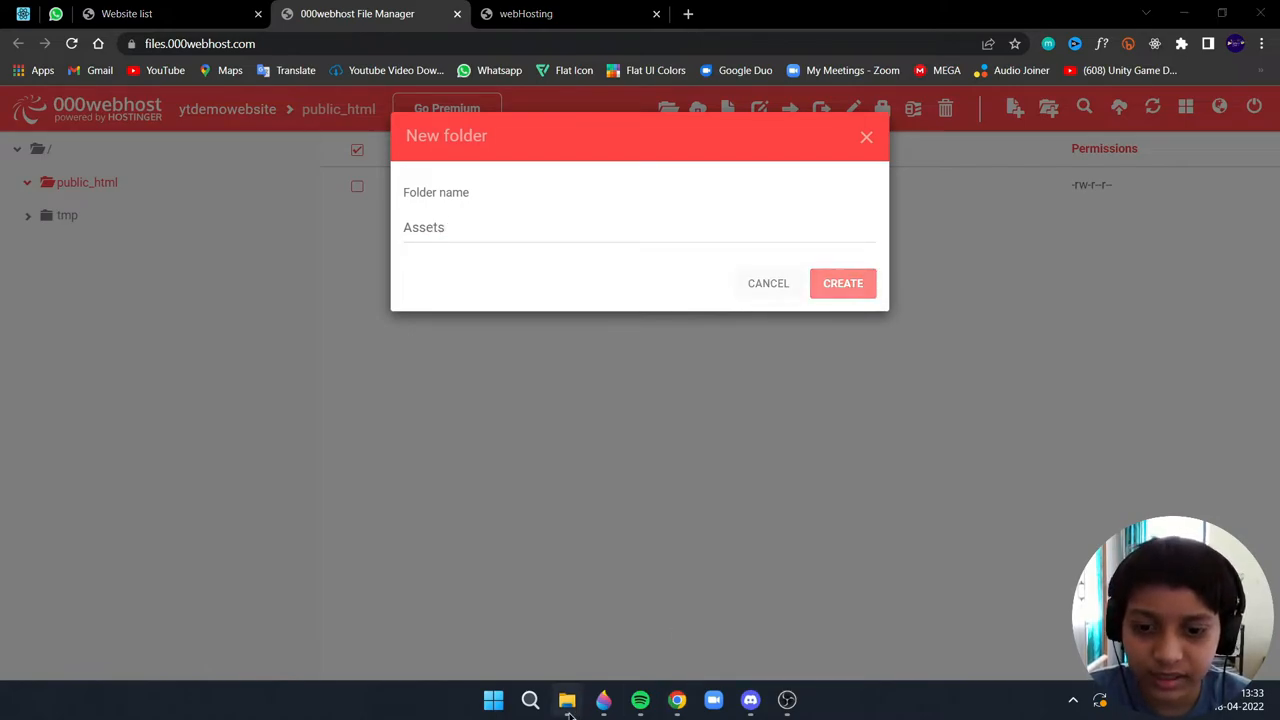
pyautogui.click(568, 700)
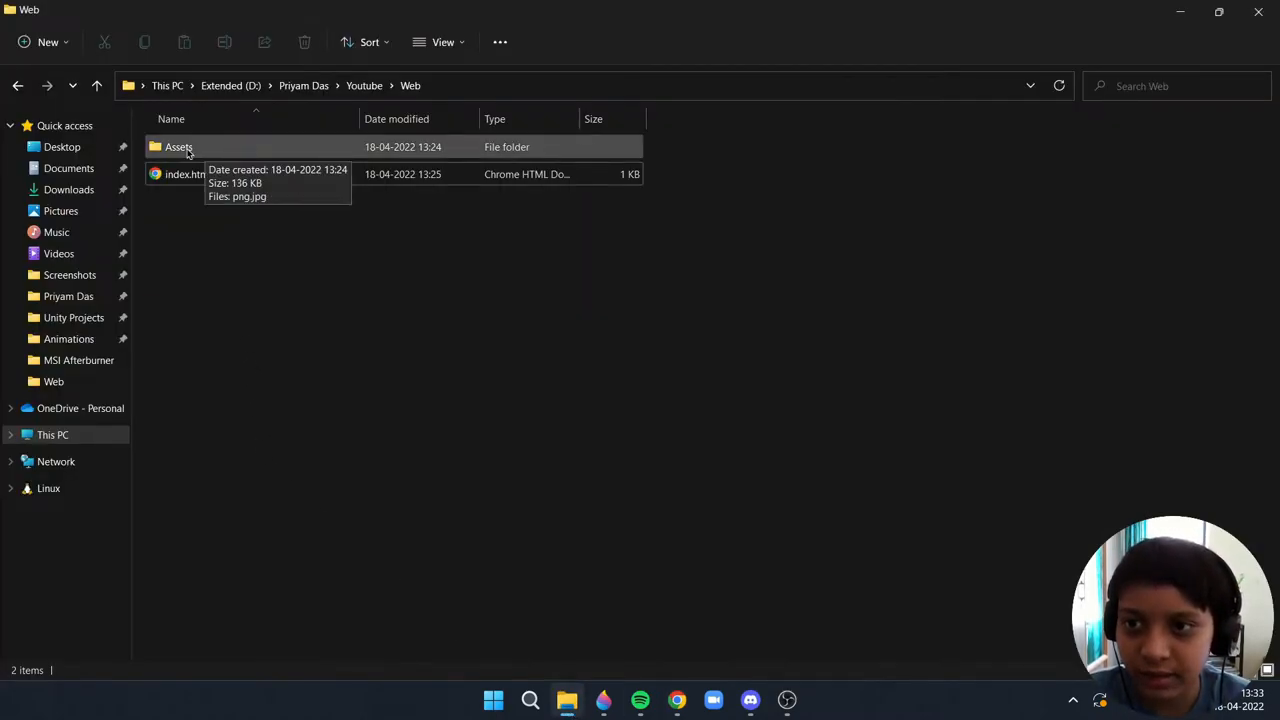
pyautogui.moveTo(712, 700)
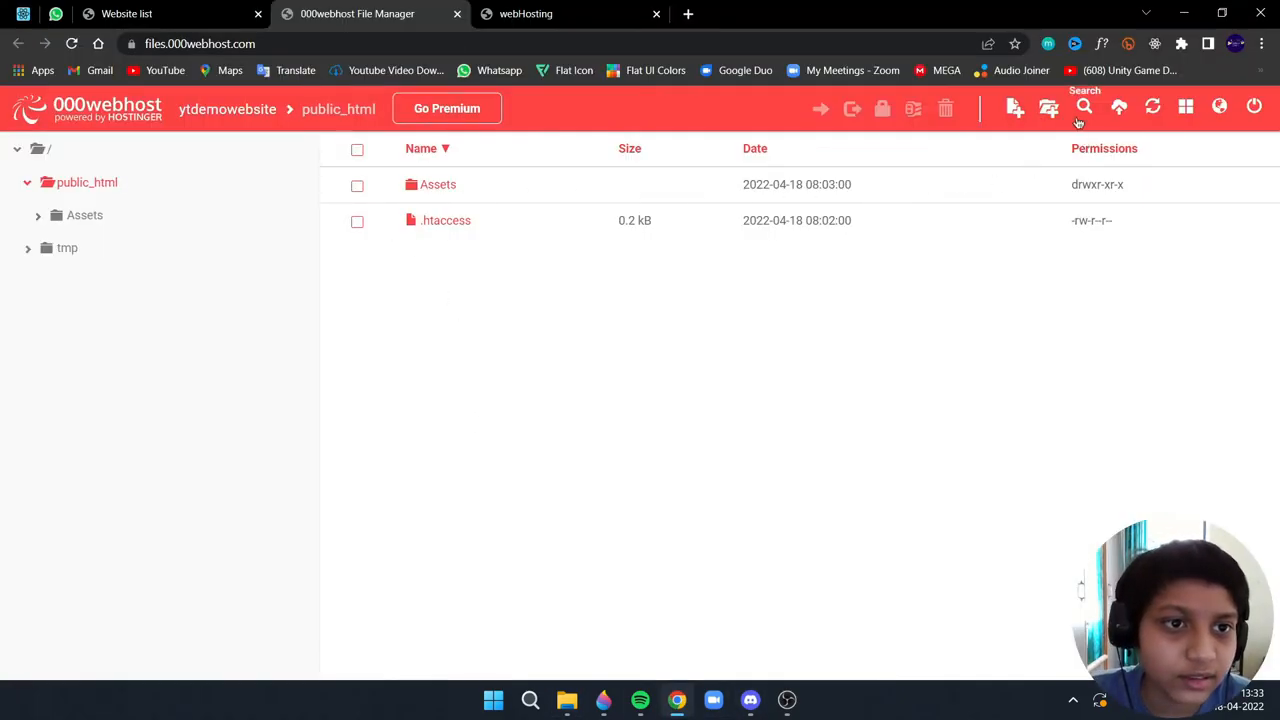
pyautogui.moveTo(1118, 108)
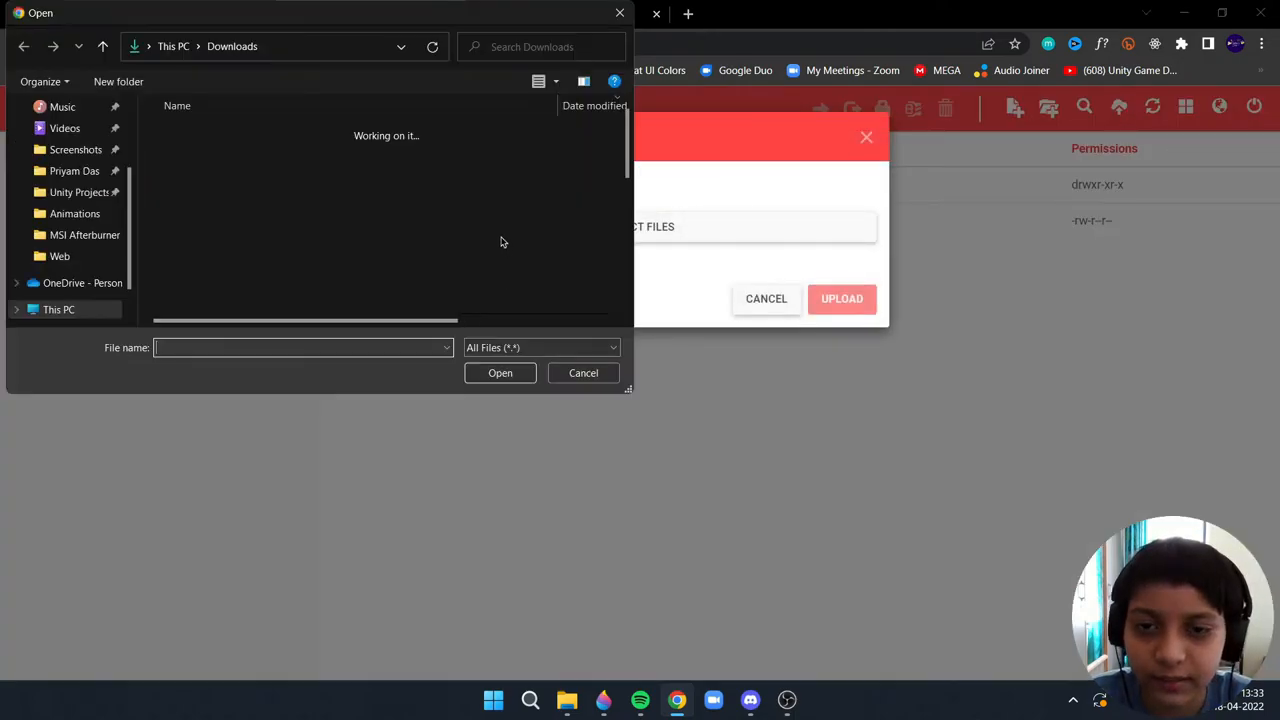
# - Upload index.html from the local Web folder into public_html
pyautogui.click(74, 170)
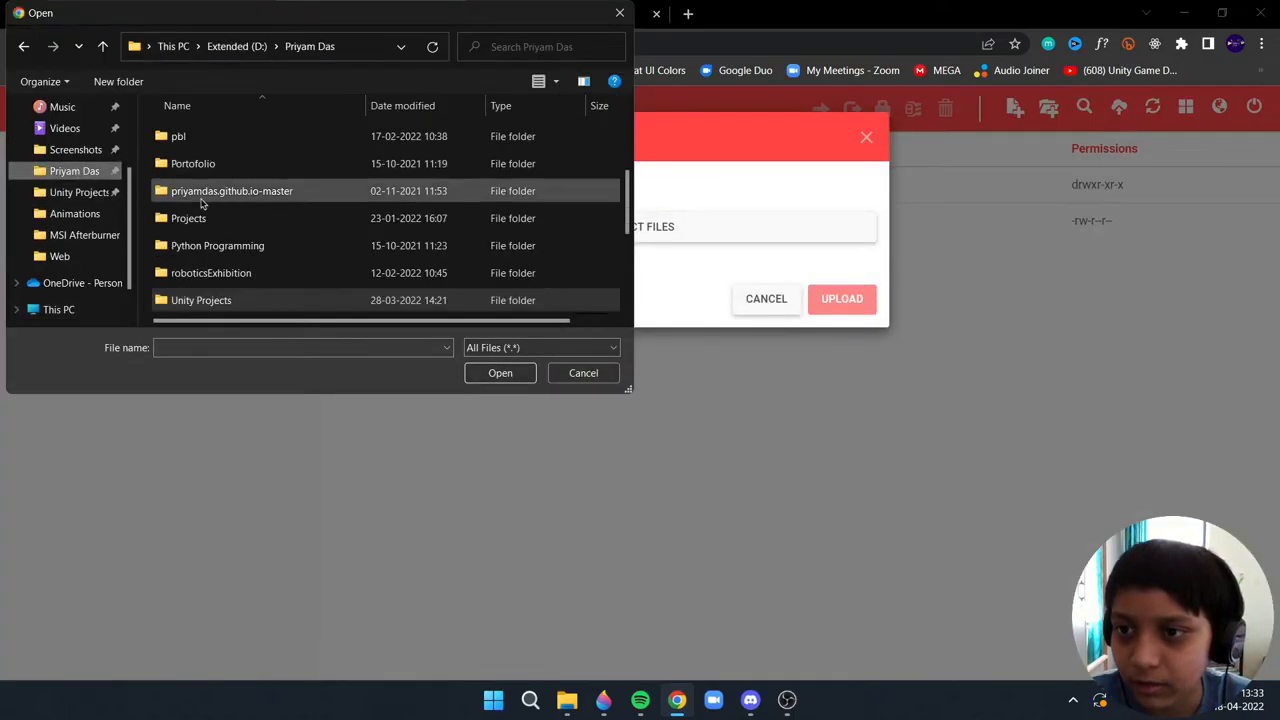
pyautogui.scroll(-3)
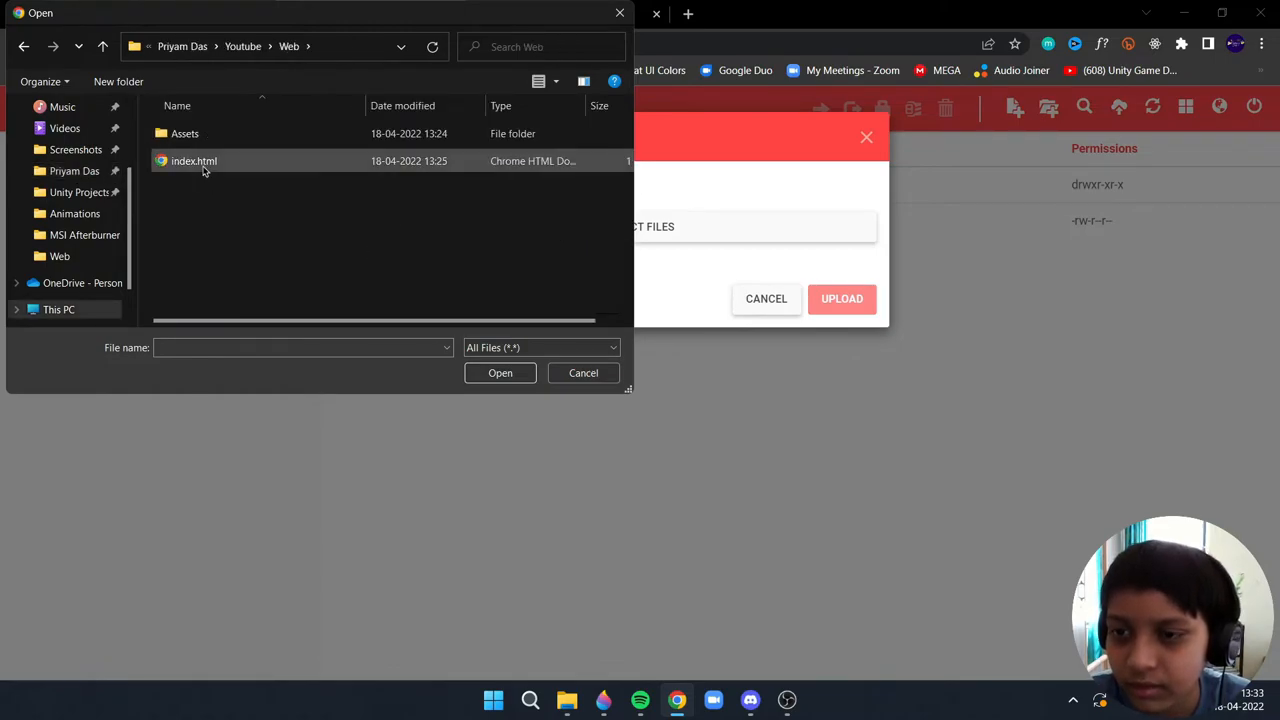
pyautogui.click(192, 160)
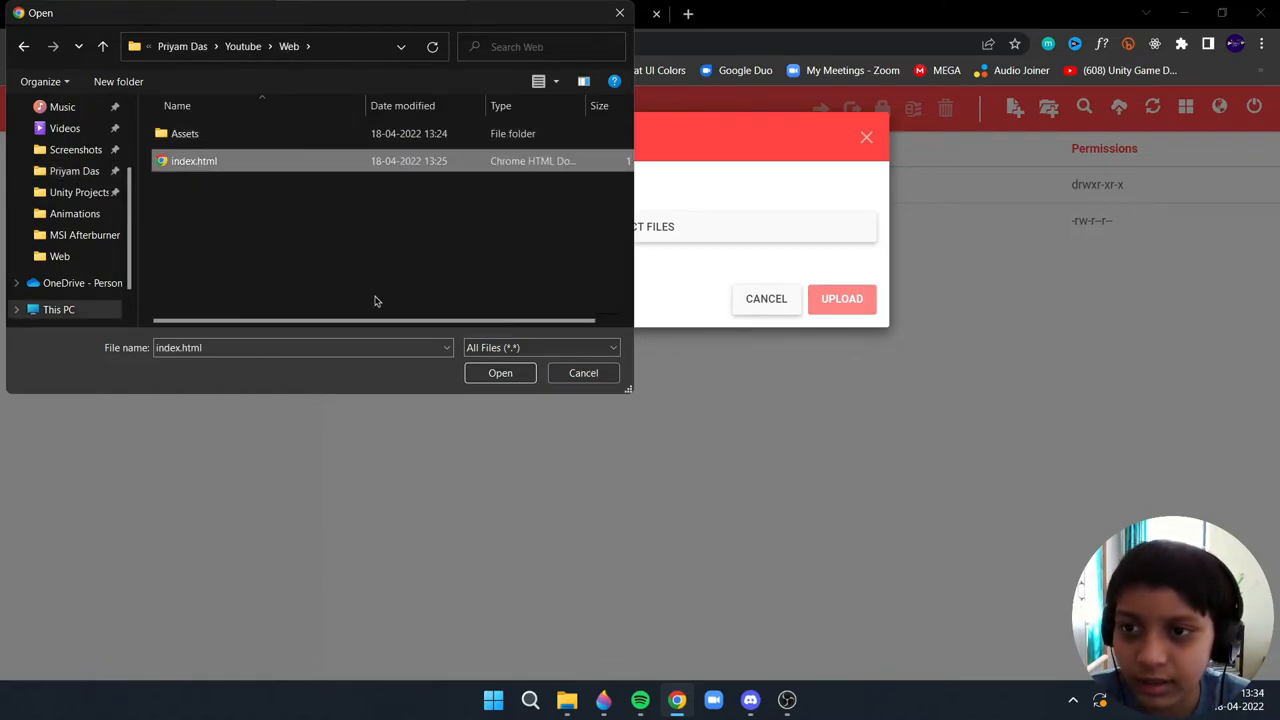
pyautogui.click(500, 372)
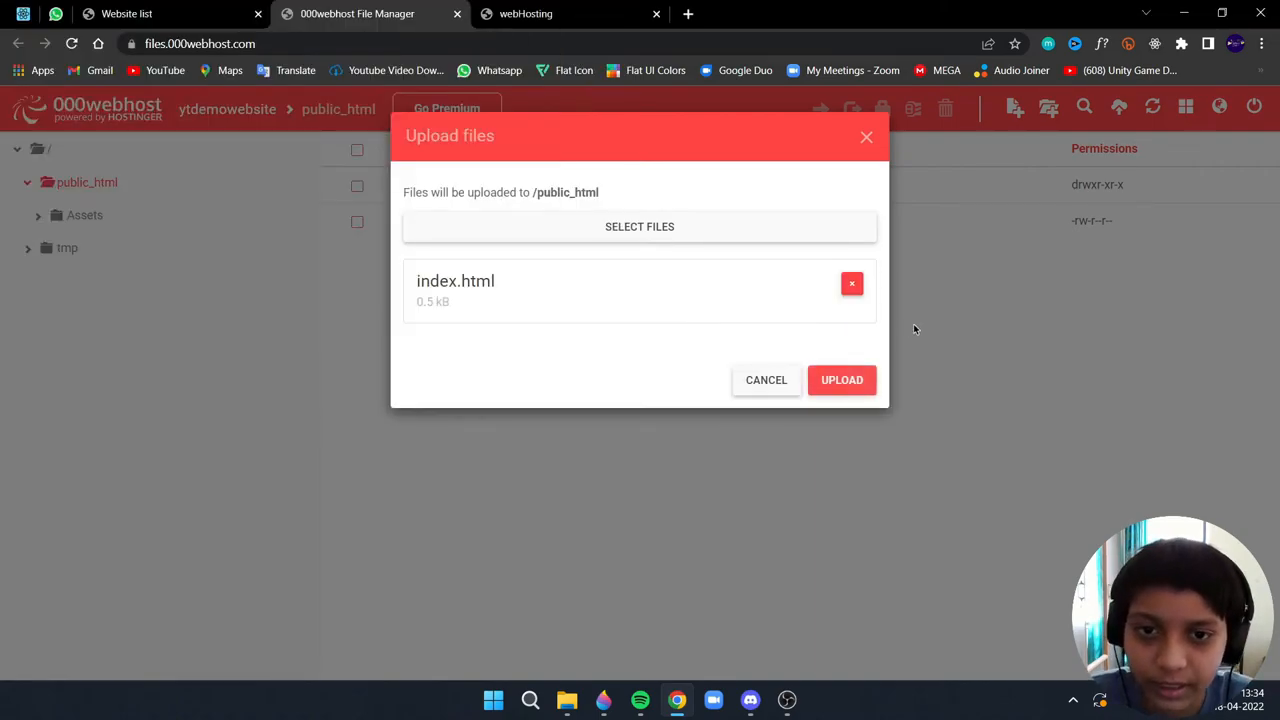
pyautogui.click(842, 380)
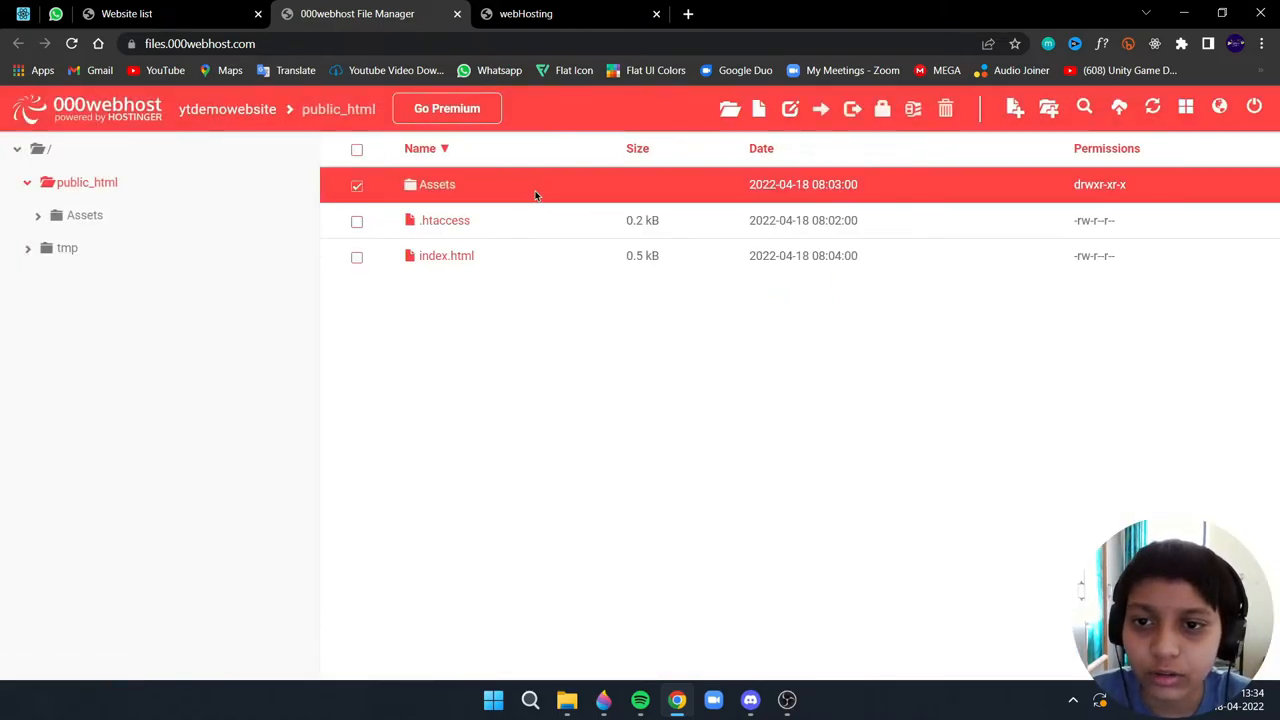
# - Upload png.jpg from the local Assets folder into public_html/Assets
pyautogui.doubleClick(436, 184)
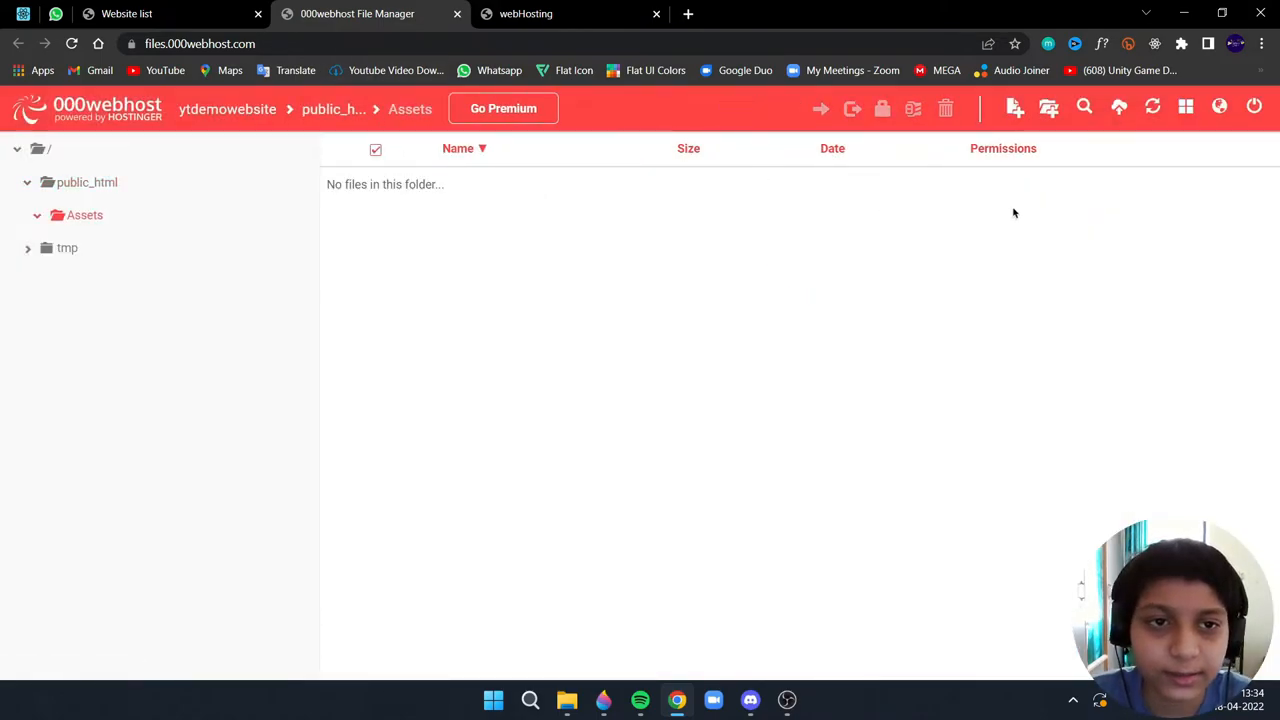
pyautogui.moveTo(1118, 108)
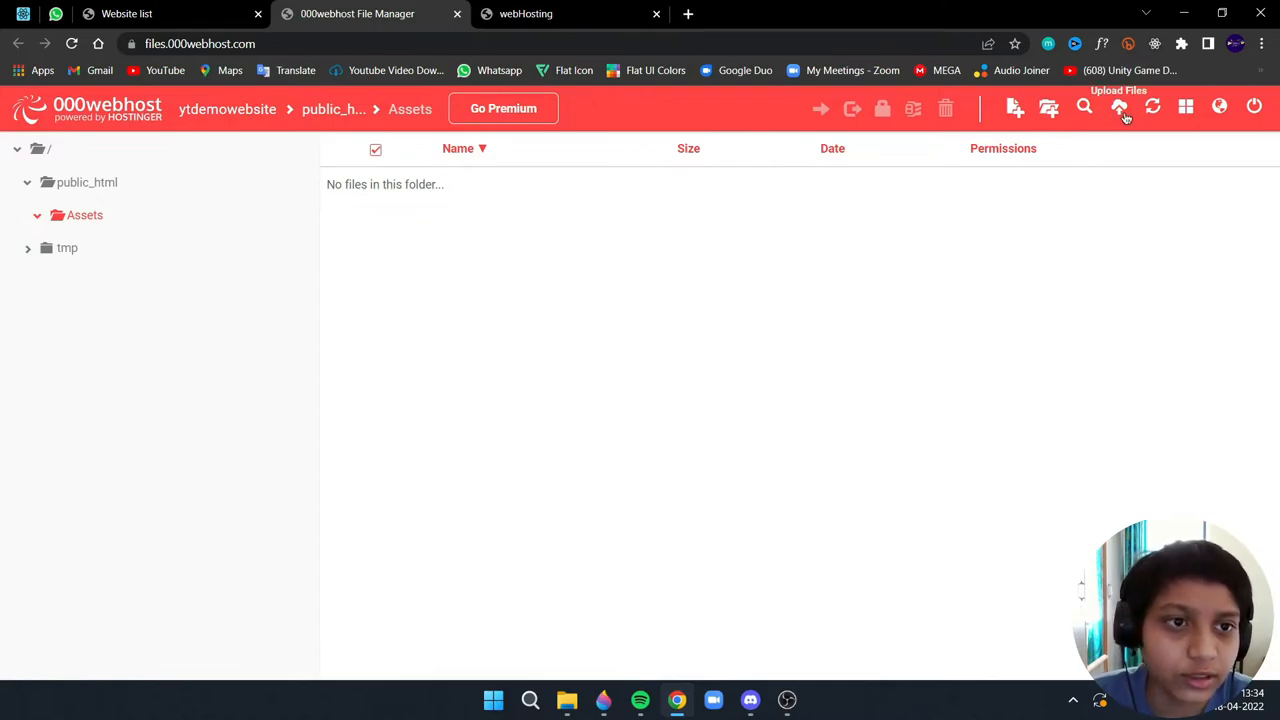
pyautogui.click(1118, 108)
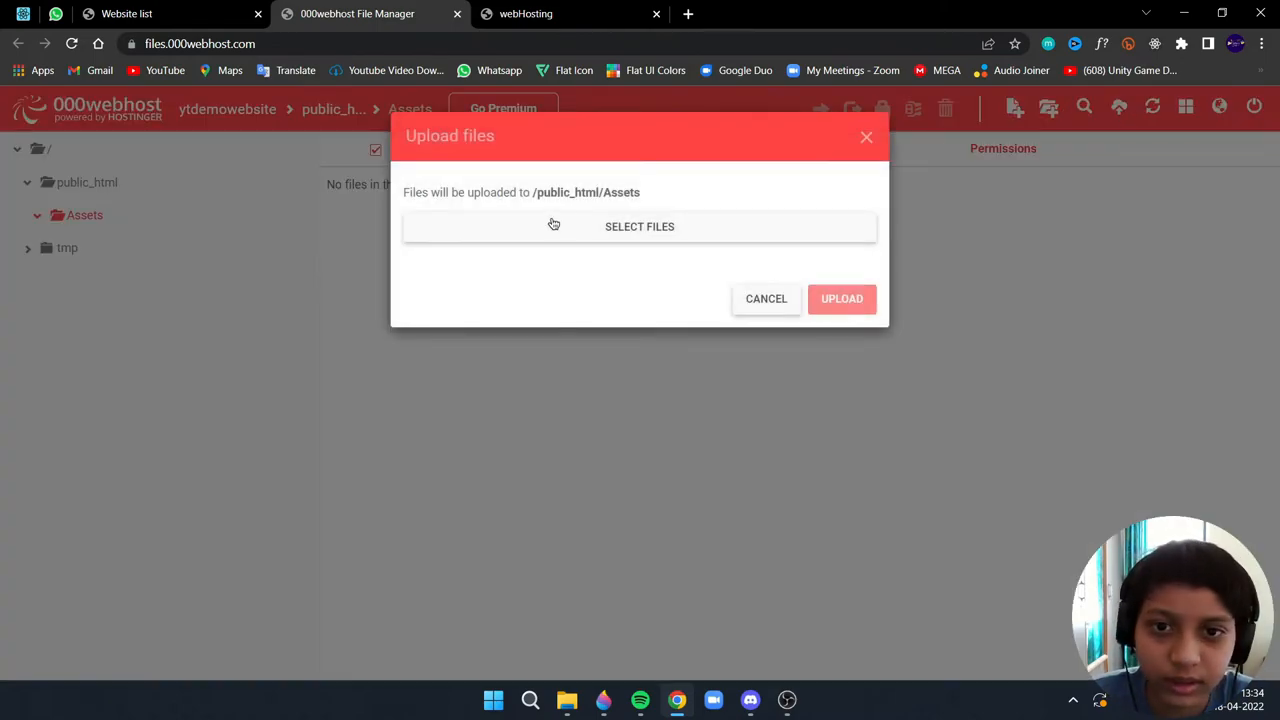
pyautogui.click(640, 226)
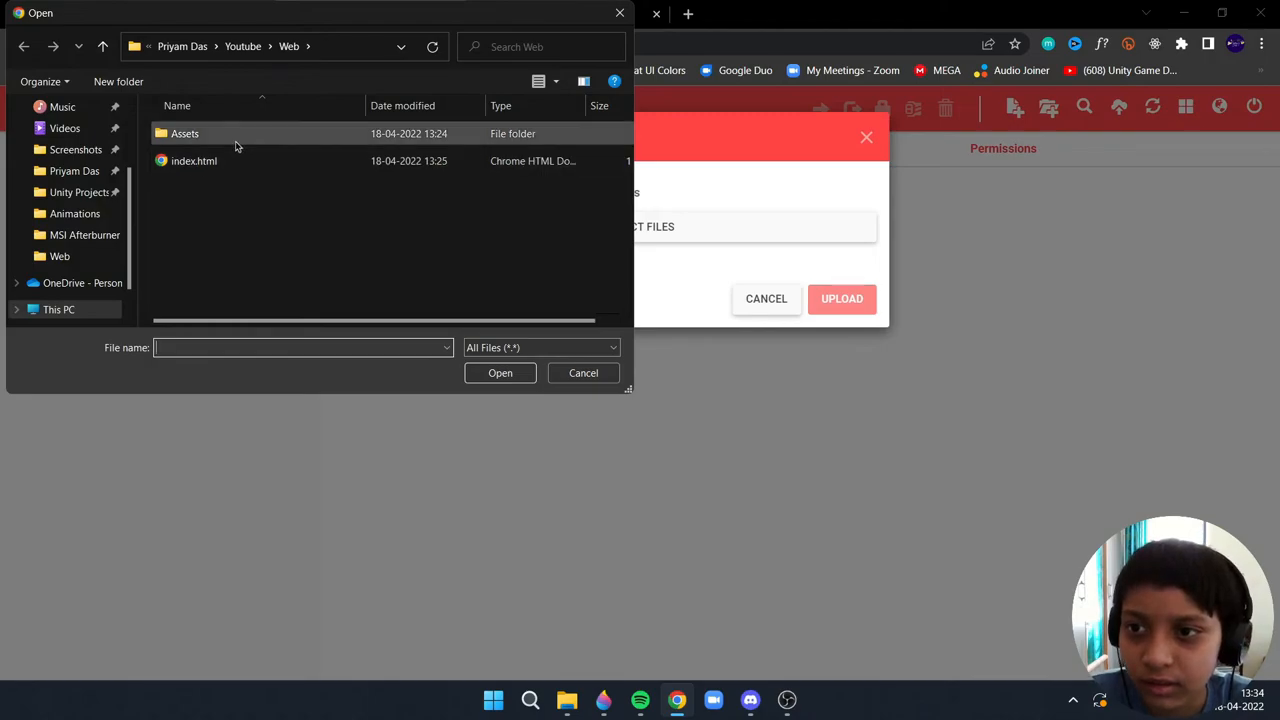
pyautogui.doubleClick(184, 132)
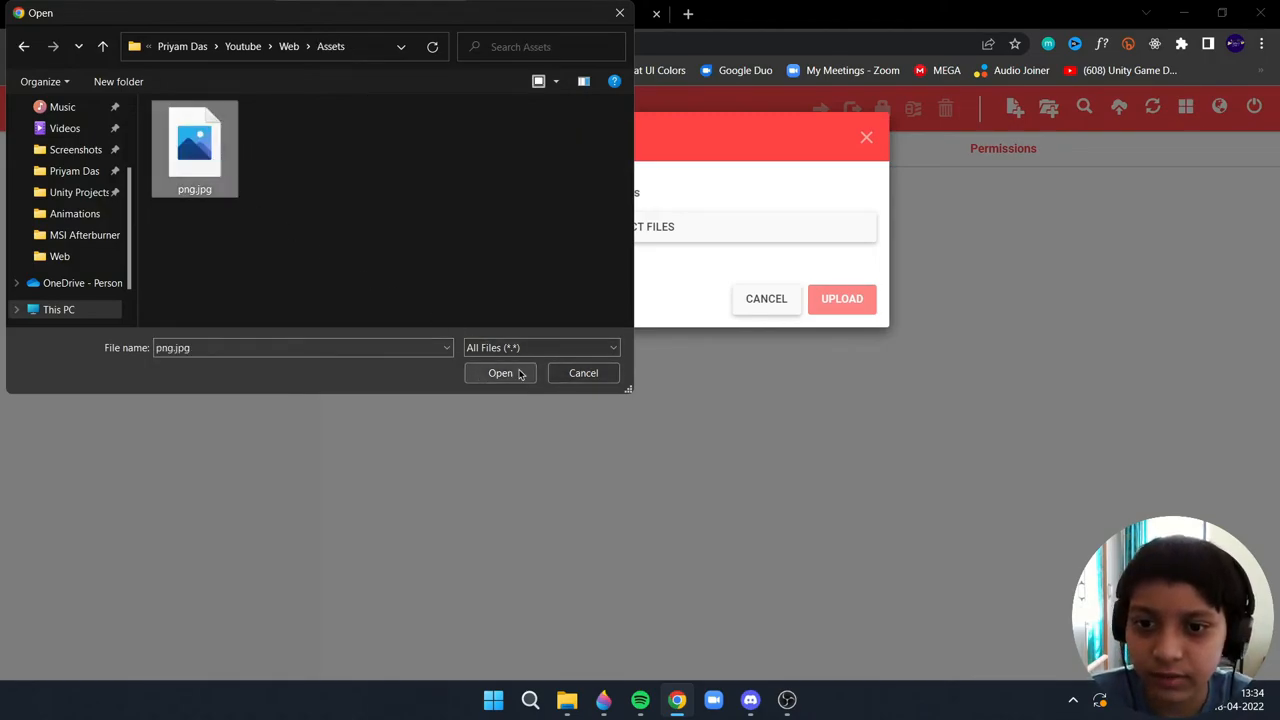
pyautogui.click(500, 374)
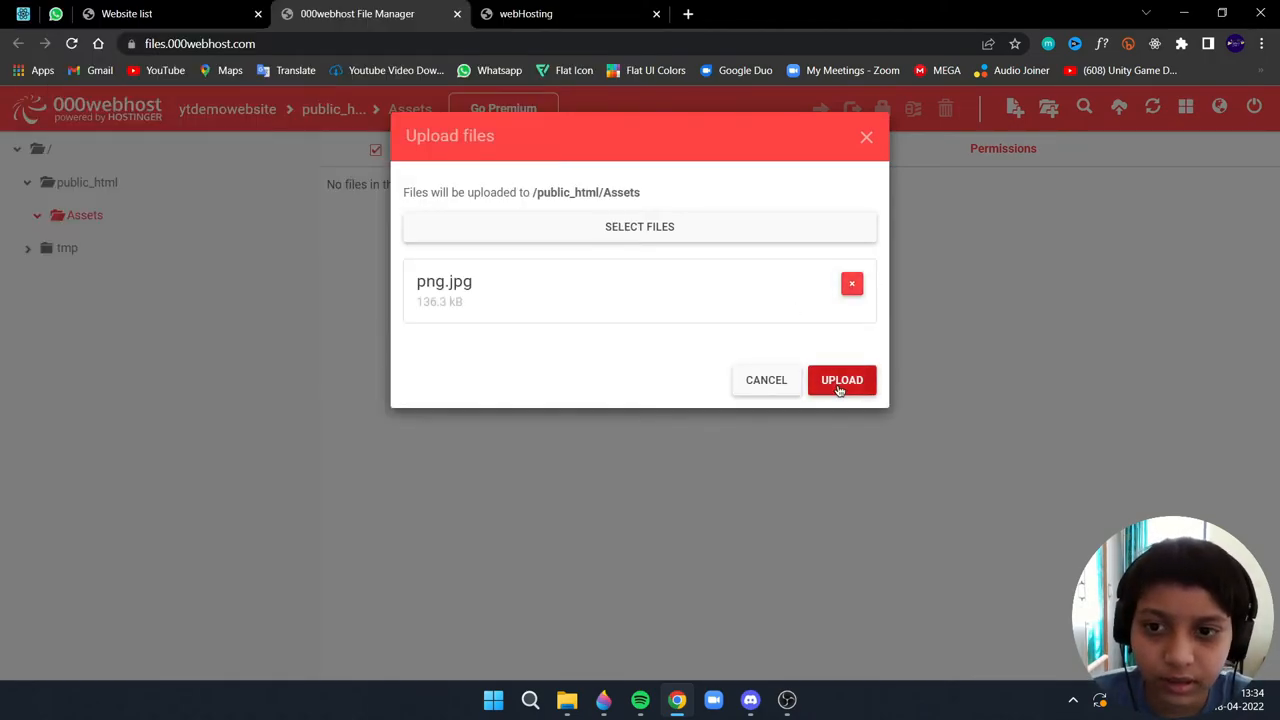
pyautogui.click(840, 380)
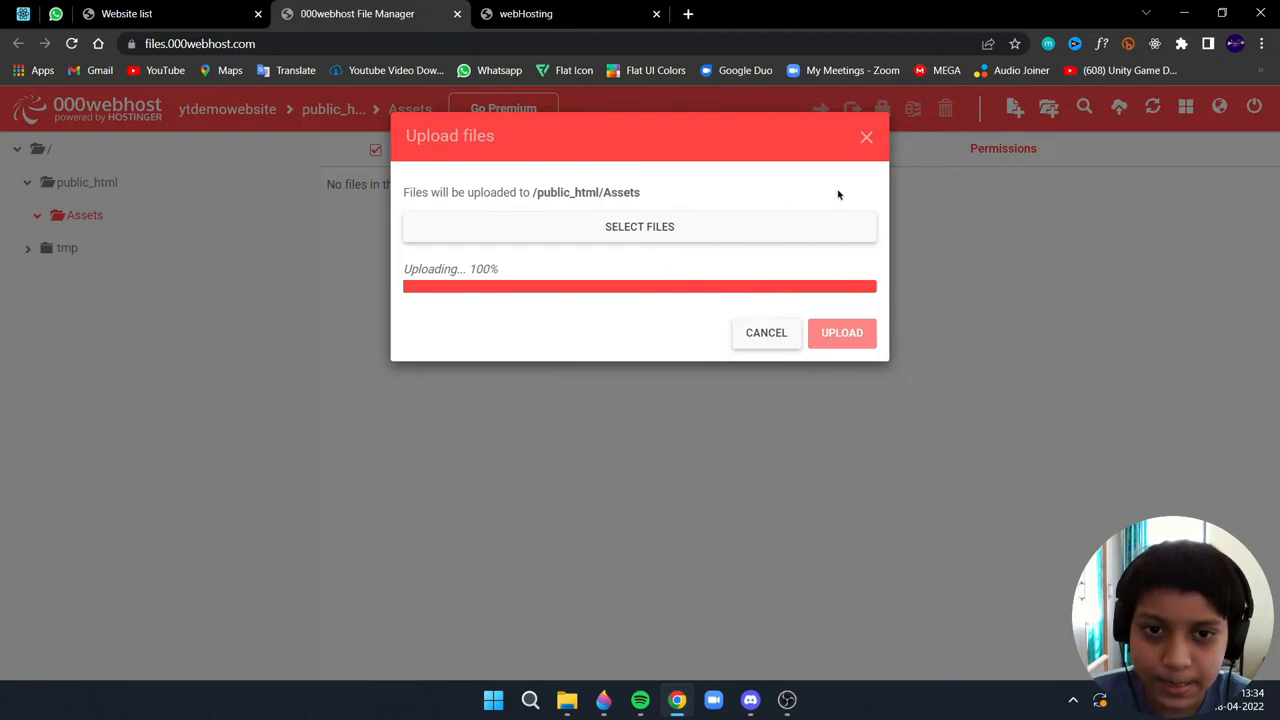
pyautogui.click(840, 332)
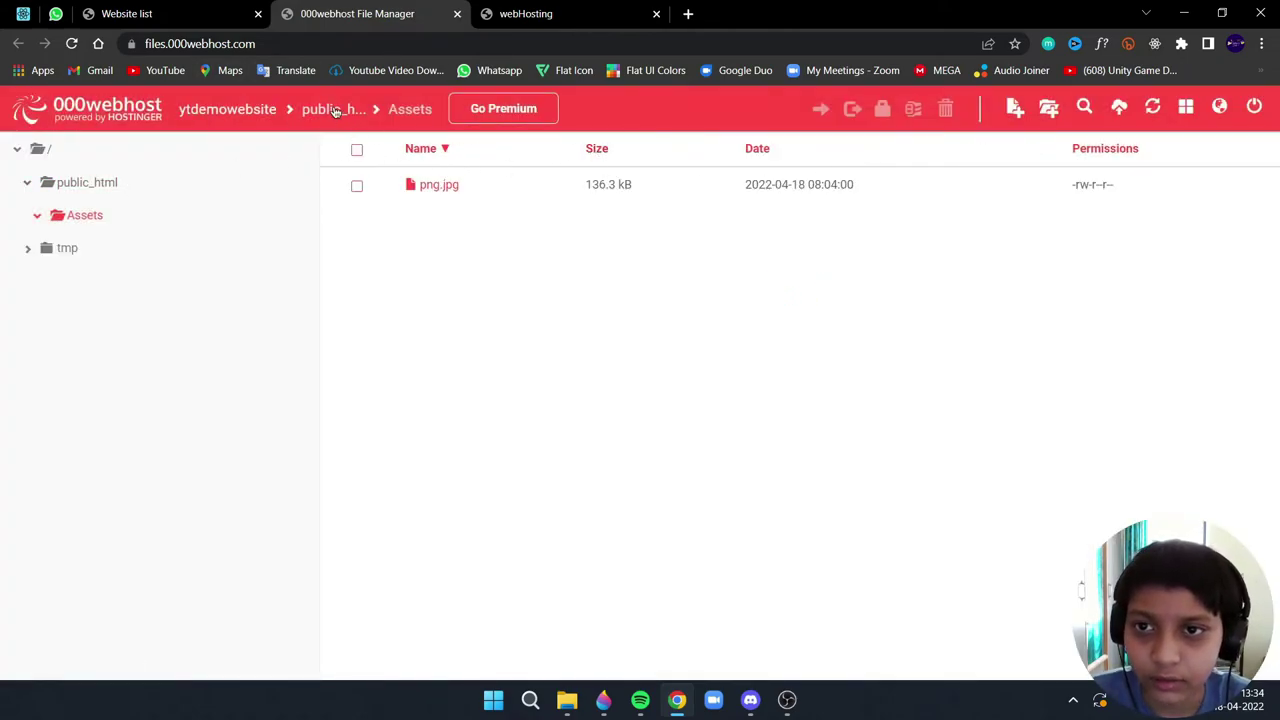
# - Return to public_html, then go back to the My Websites dashboard listing ytdemowebsite
pyautogui.click(332, 108)
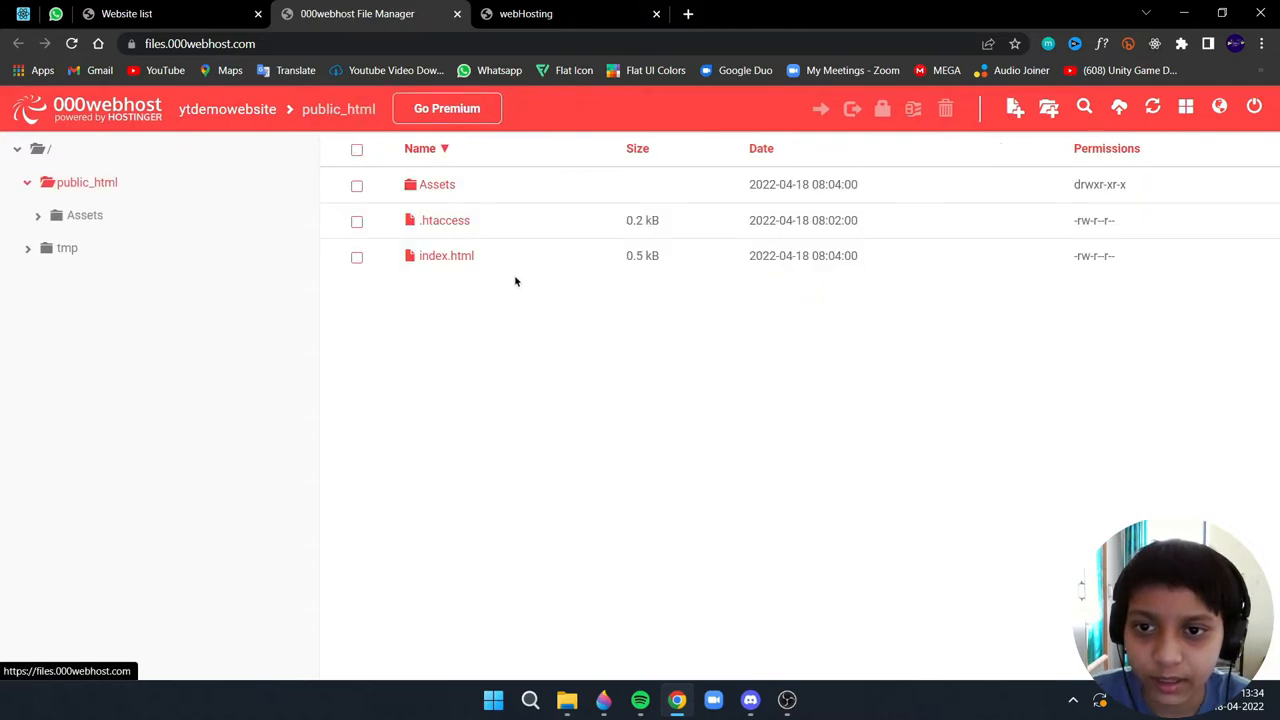
pyautogui.moveTo(692, 300)
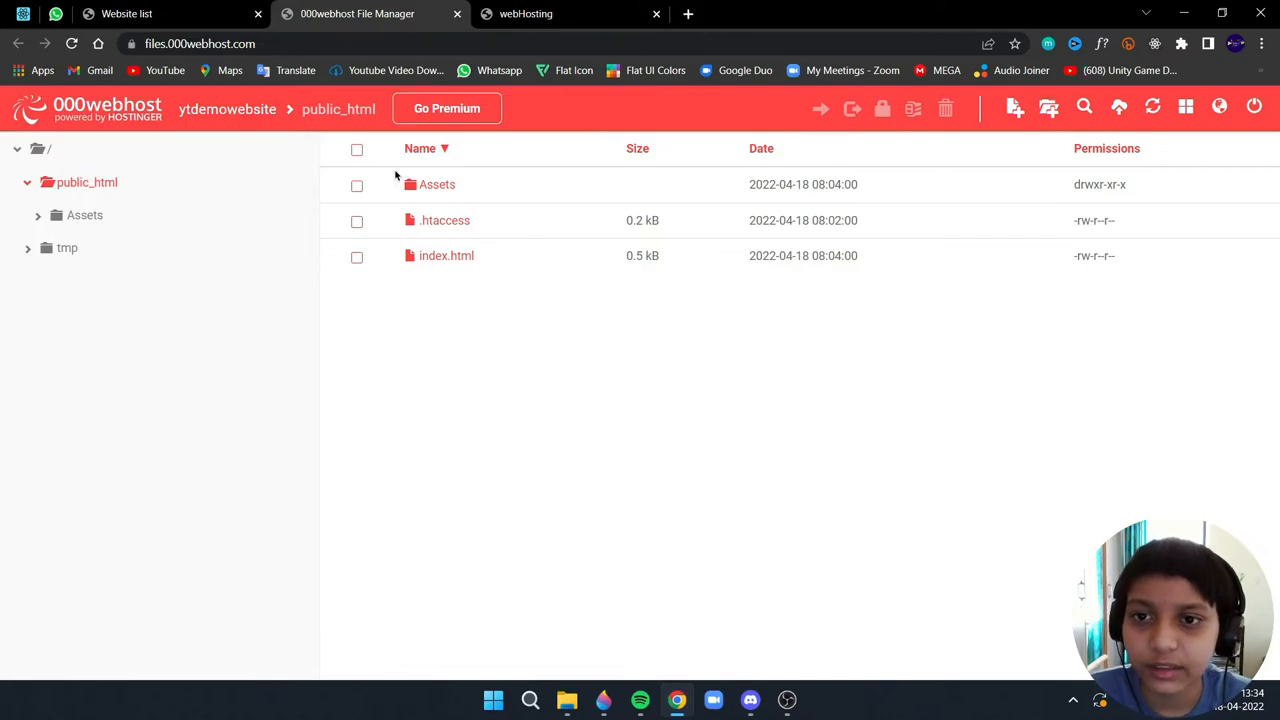
pyautogui.moveTo(204, 104)
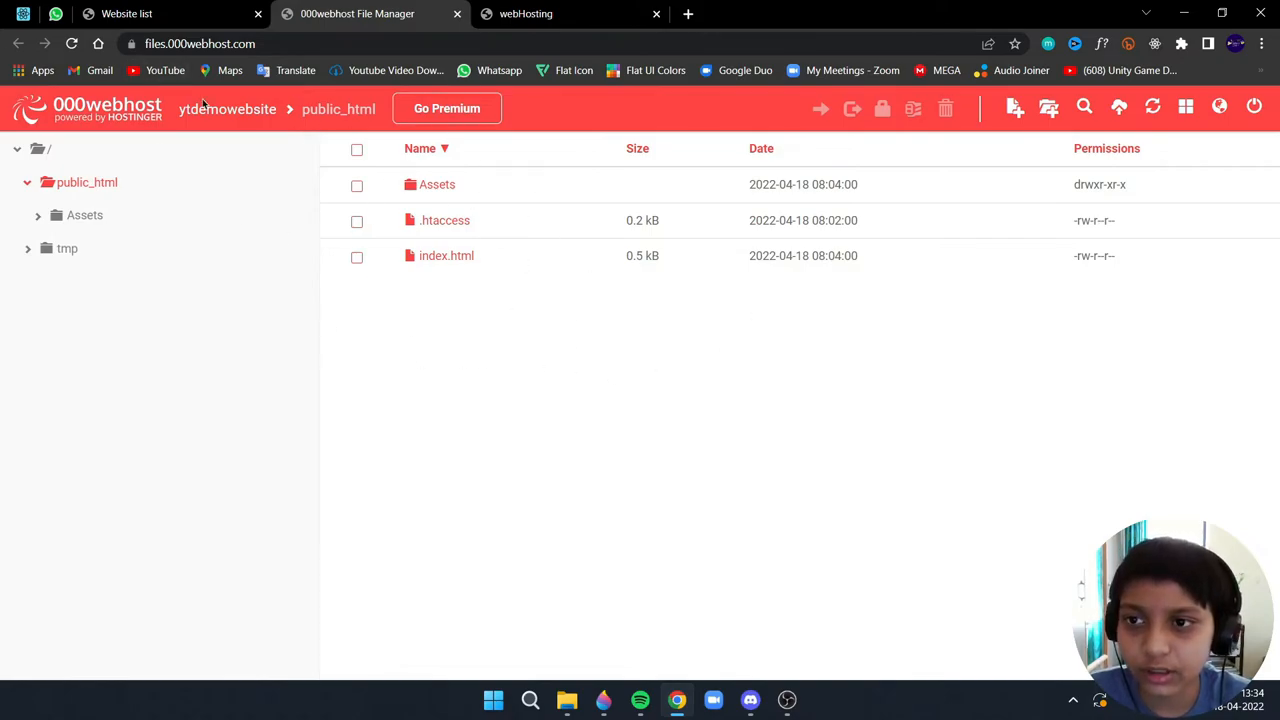
pyautogui.moveTo(228, 108)
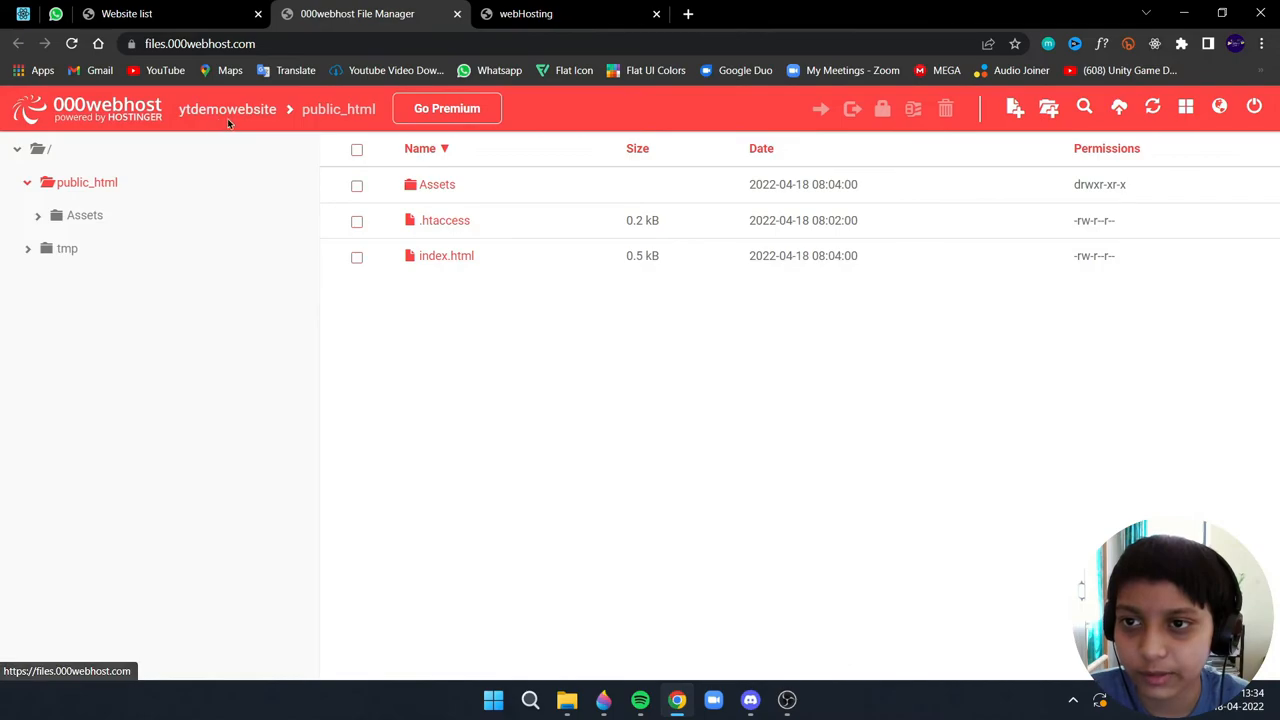
pyautogui.click(228, 108)
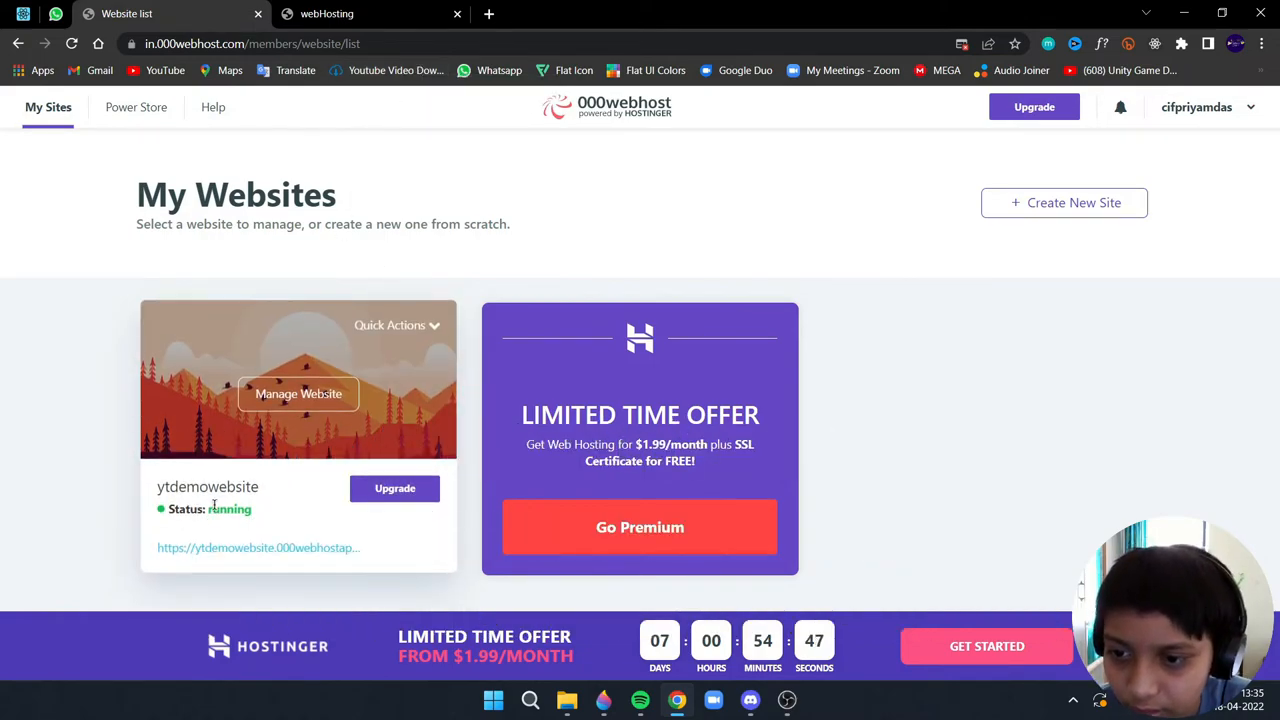
pyautogui.moveTo(218, 552)
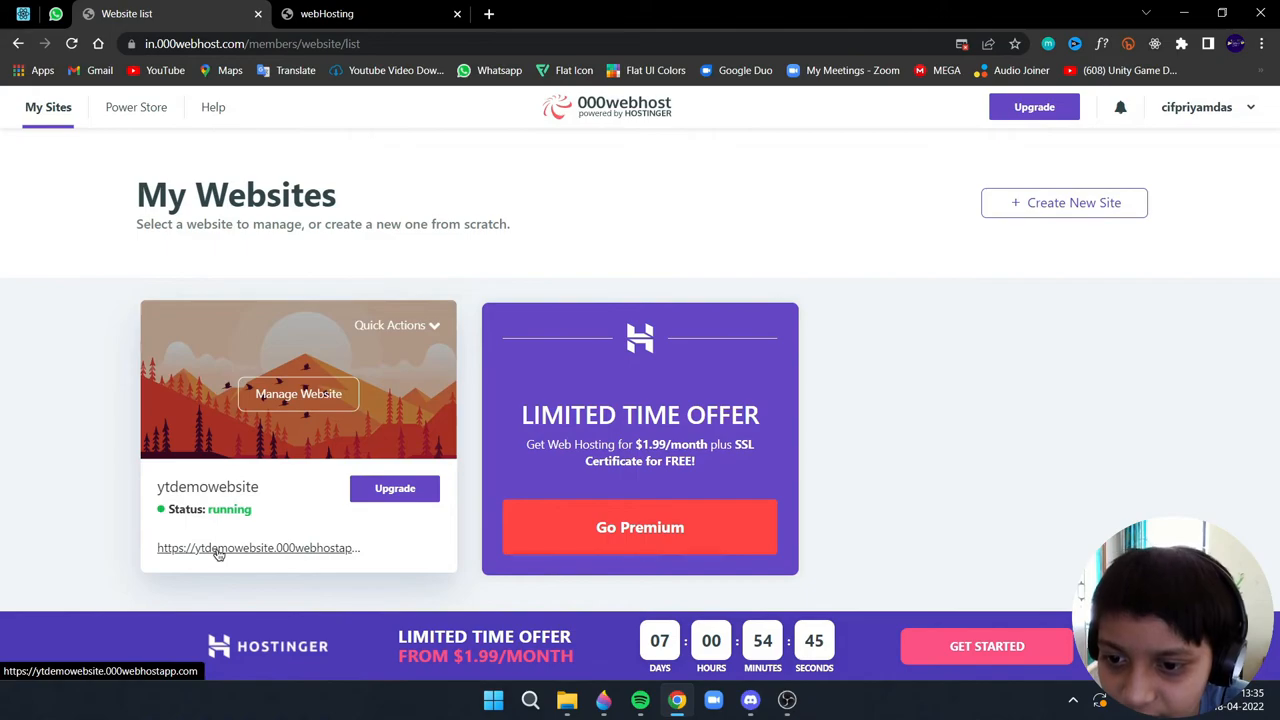
# - Launch the live ytdemowebsite.000webhostapp.com site showing the Website Hosting Tutorial page
pyautogui.click(256, 548)
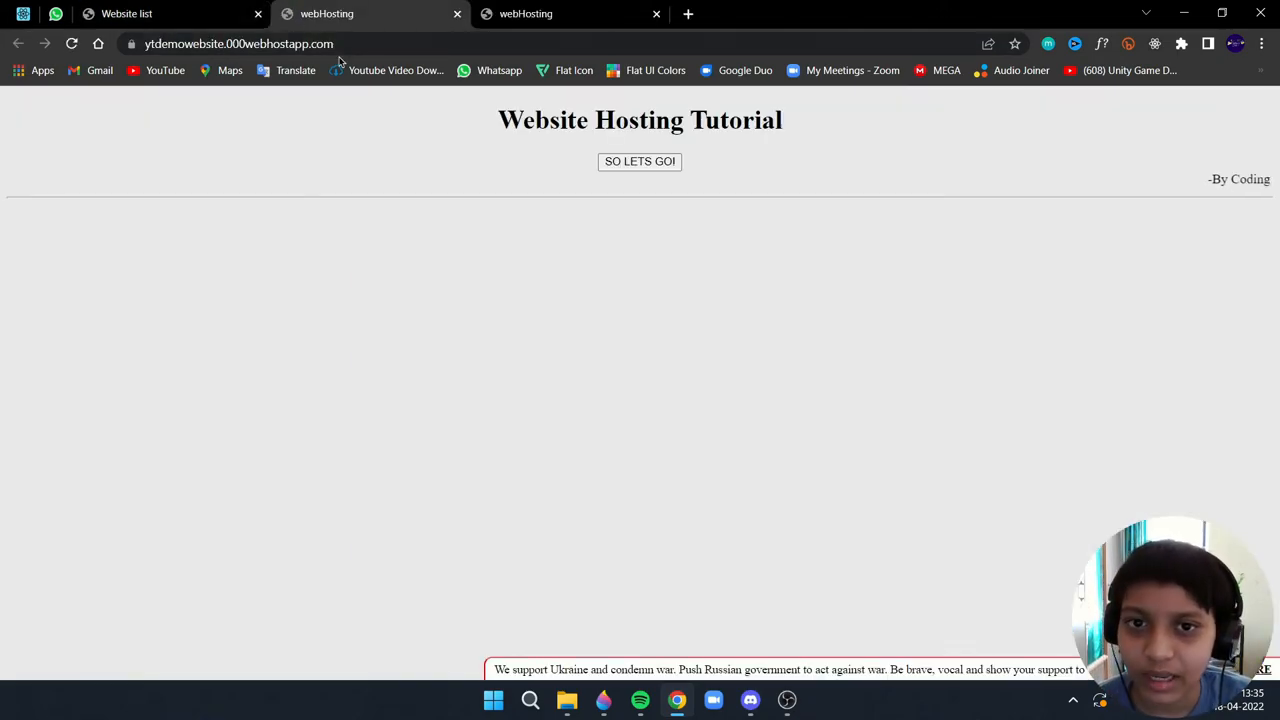